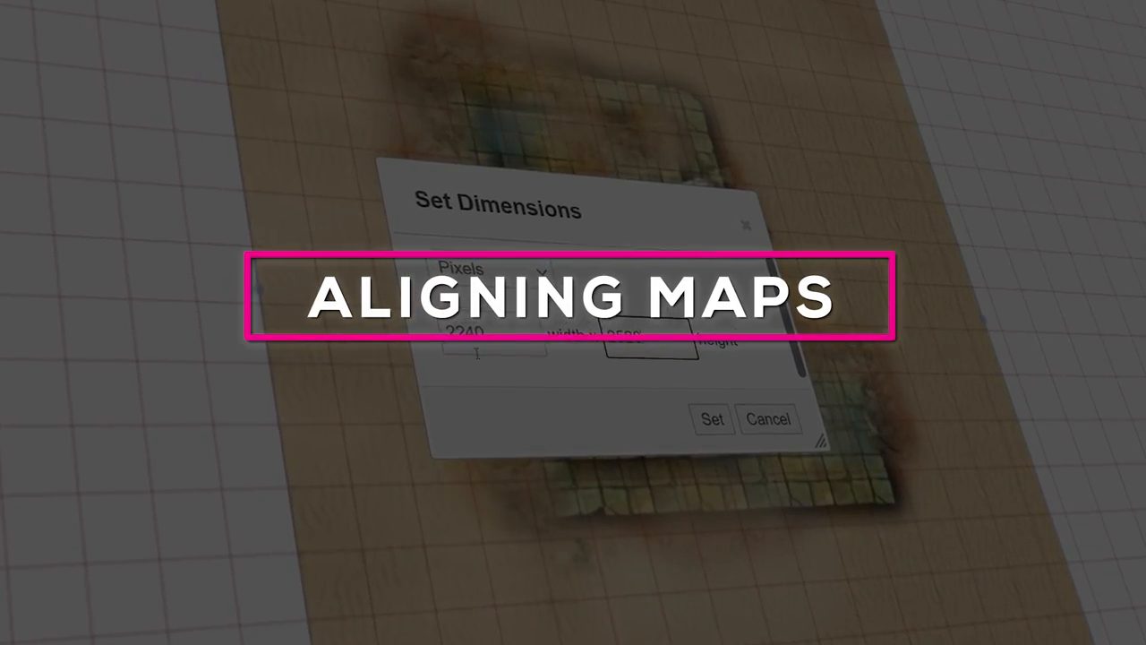
- Create a new blank campaign page and rename it 'New Map'
{"action": "left_click", "coordinate": [713, 419]}
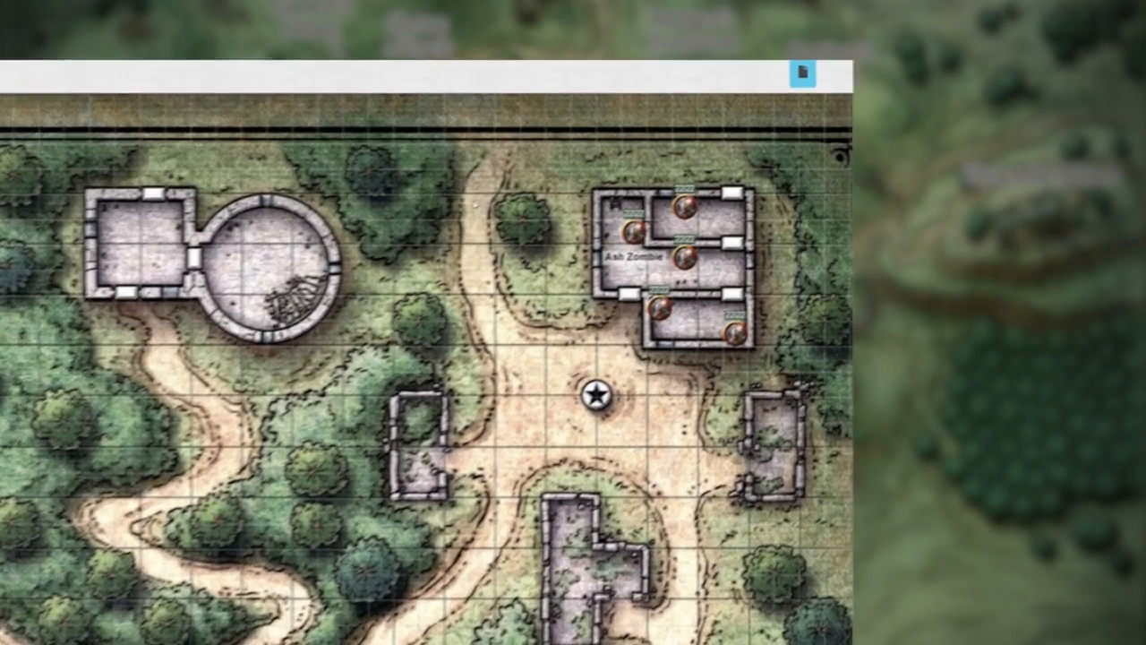
{"action": "left_click", "coordinate": [802, 73]}
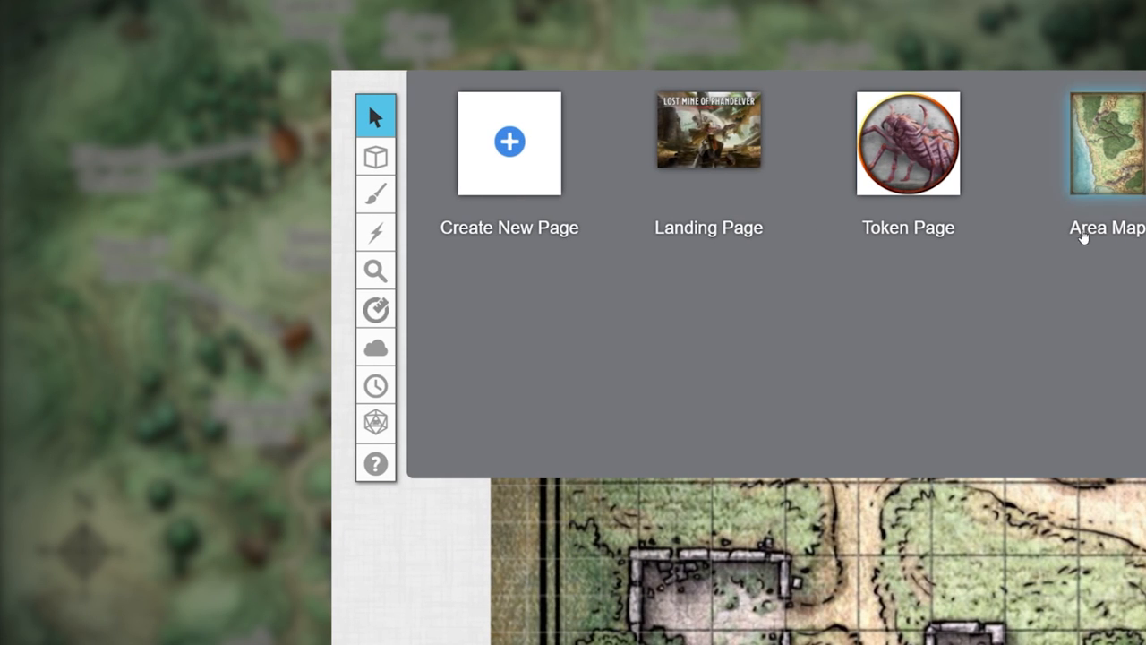
{"action": "left_click", "coordinate": [509, 143]}
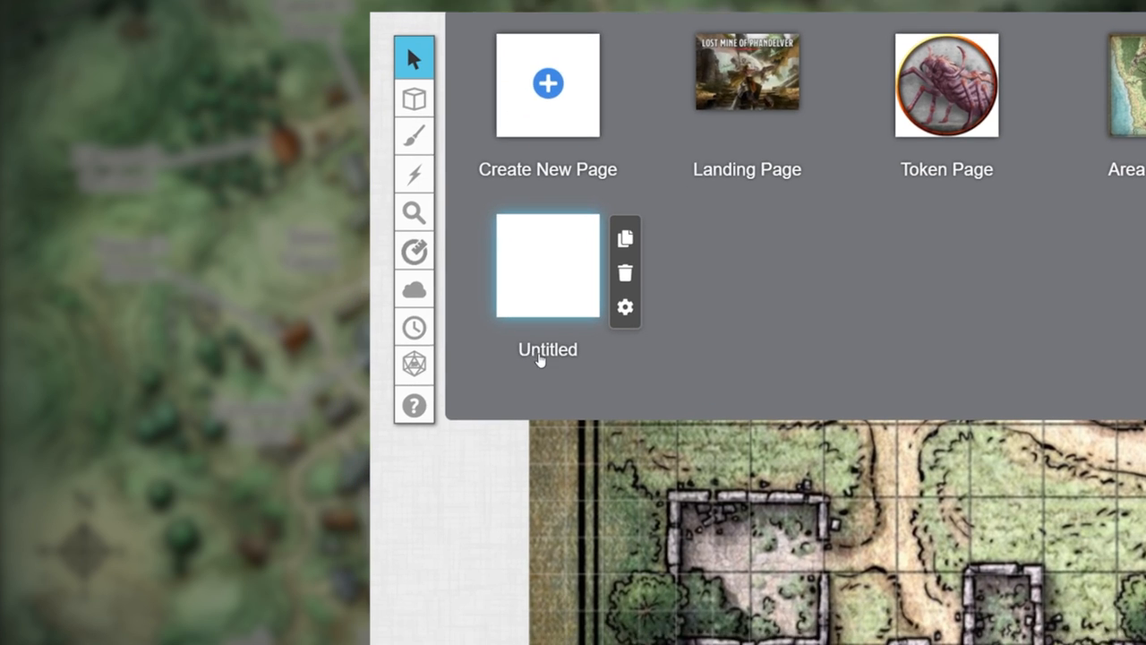
{"action": "double_click", "coordinate": [548, 349]}
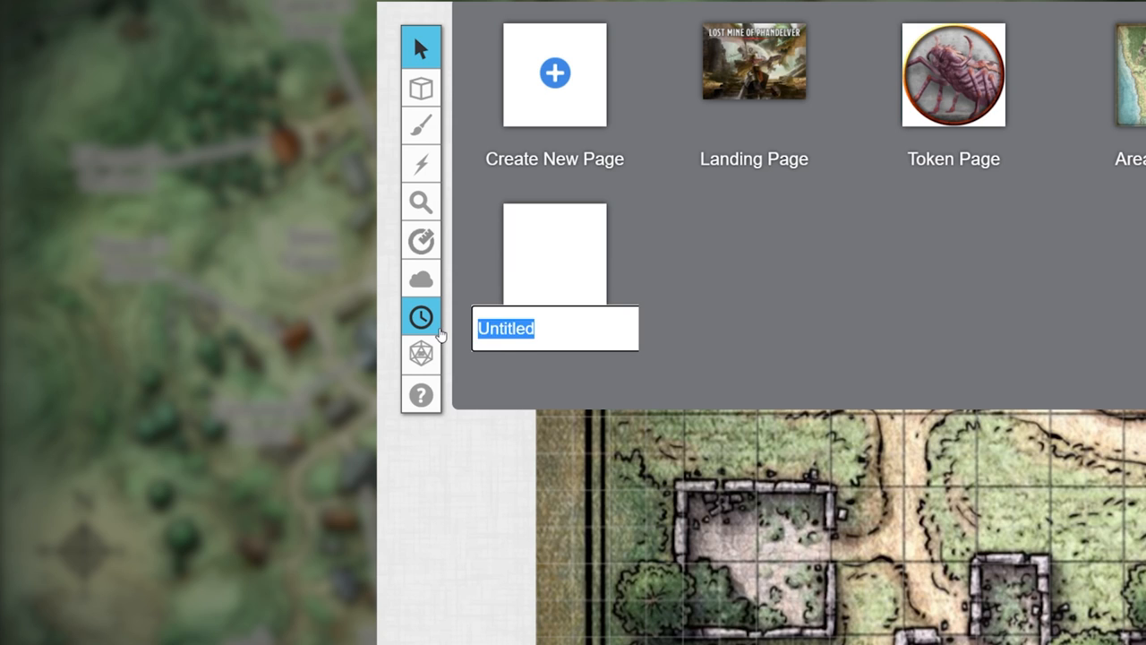
{"action": "type", "text": "New Map"}
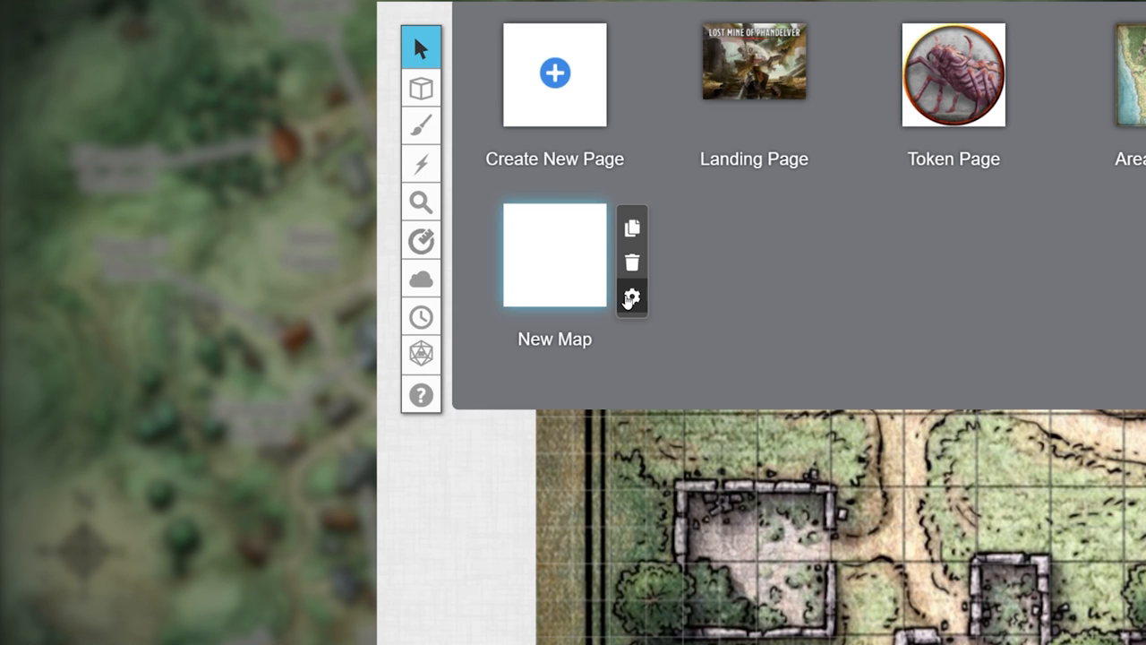
- Set the New Map page to 40 by 30 cells with a dark red grid colour
{"action": "left_click", "coordinate": [631, 297]}
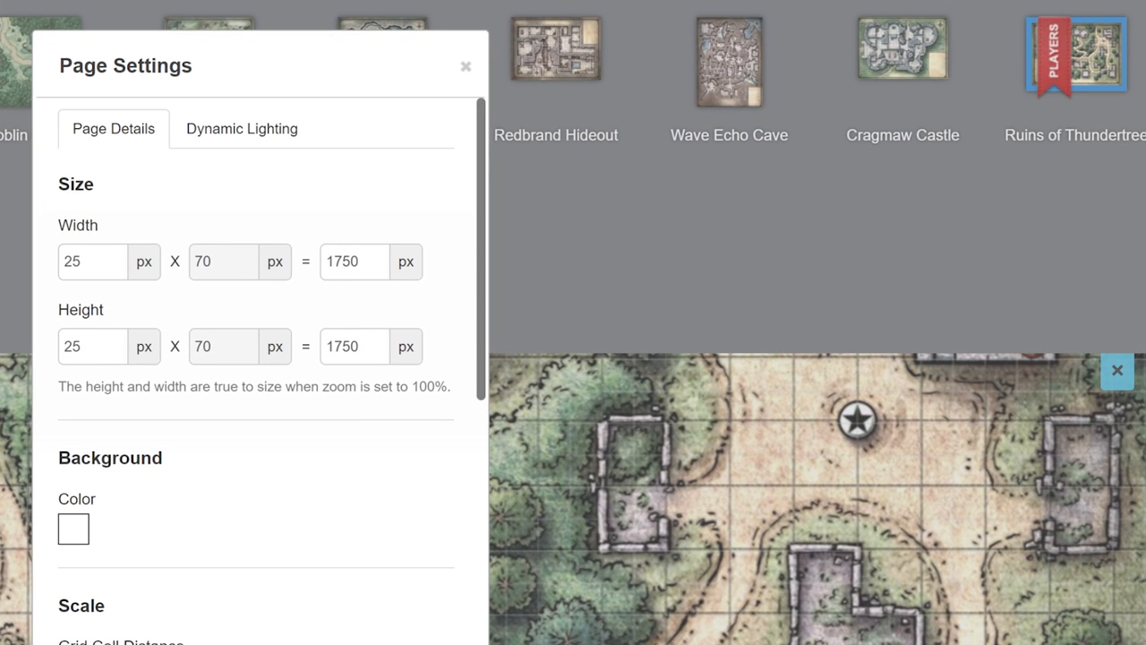
{"action": "mouse_move", "coordinate": [229, 176]}
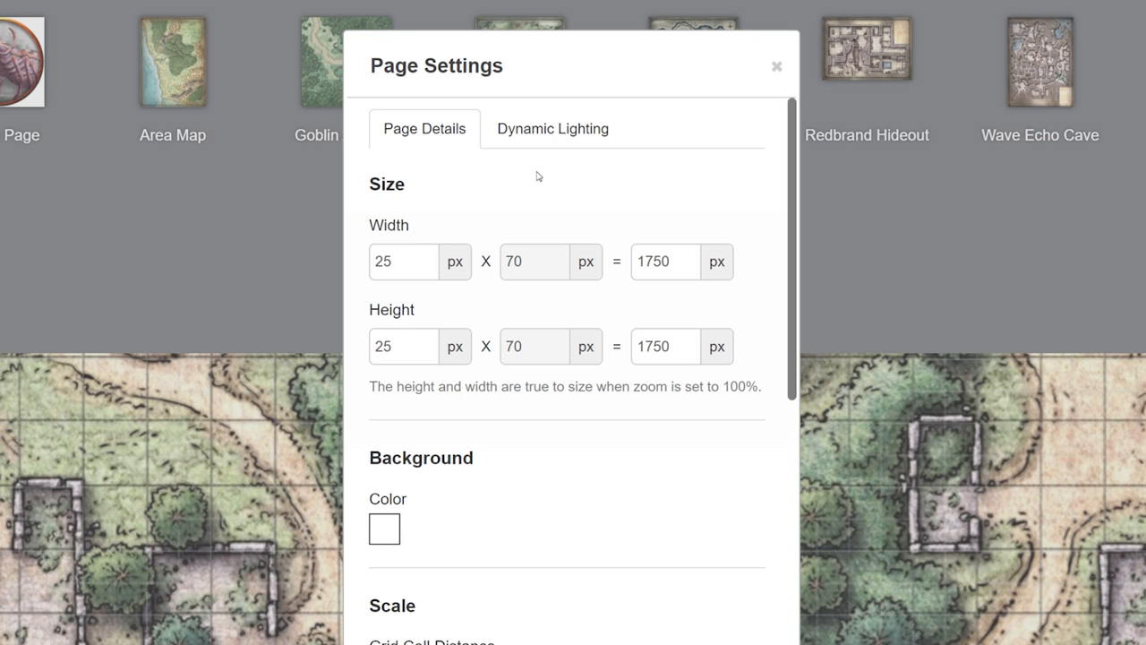
{"action": "mouse_move", "coordinate": [391, 287]}
{"action": "type", "text": "30"}
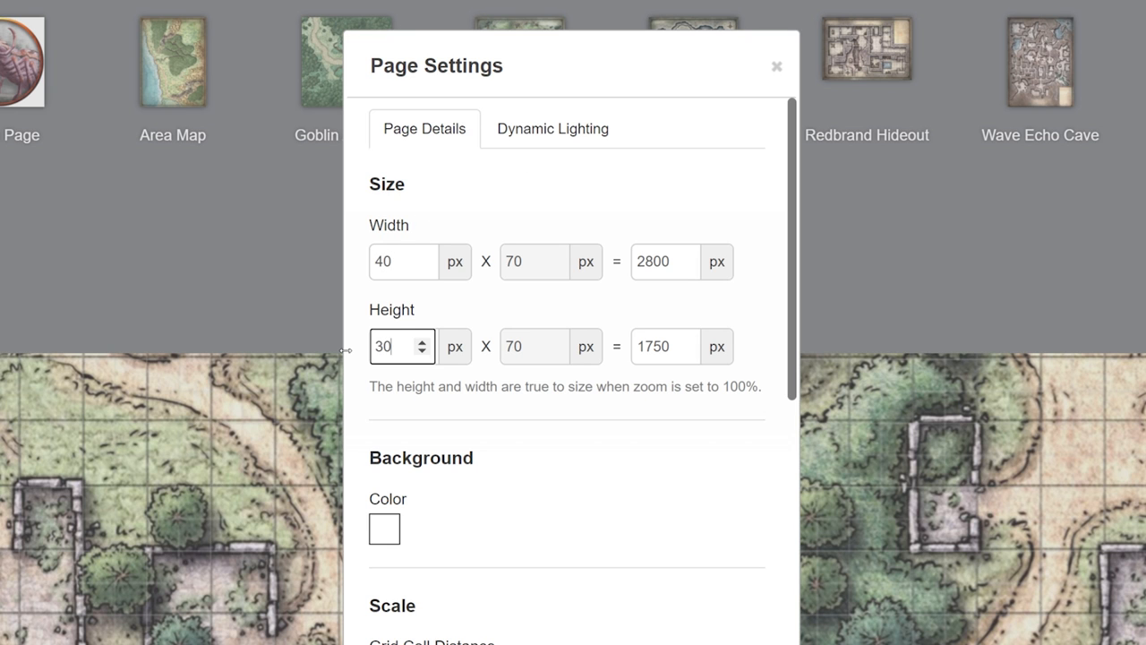
{"action": "scroll", "scroll_direction": "down", "scroll_amount": 3}
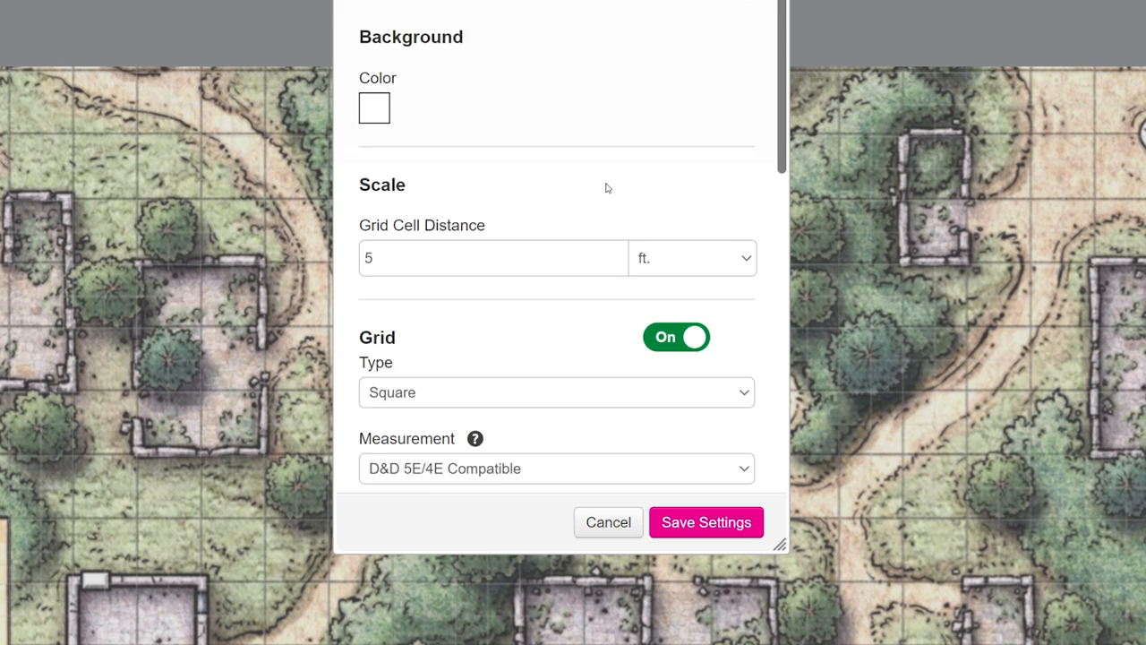
{"action": "scroll", "scroll_direction": "down", "scroll_amount": 3}
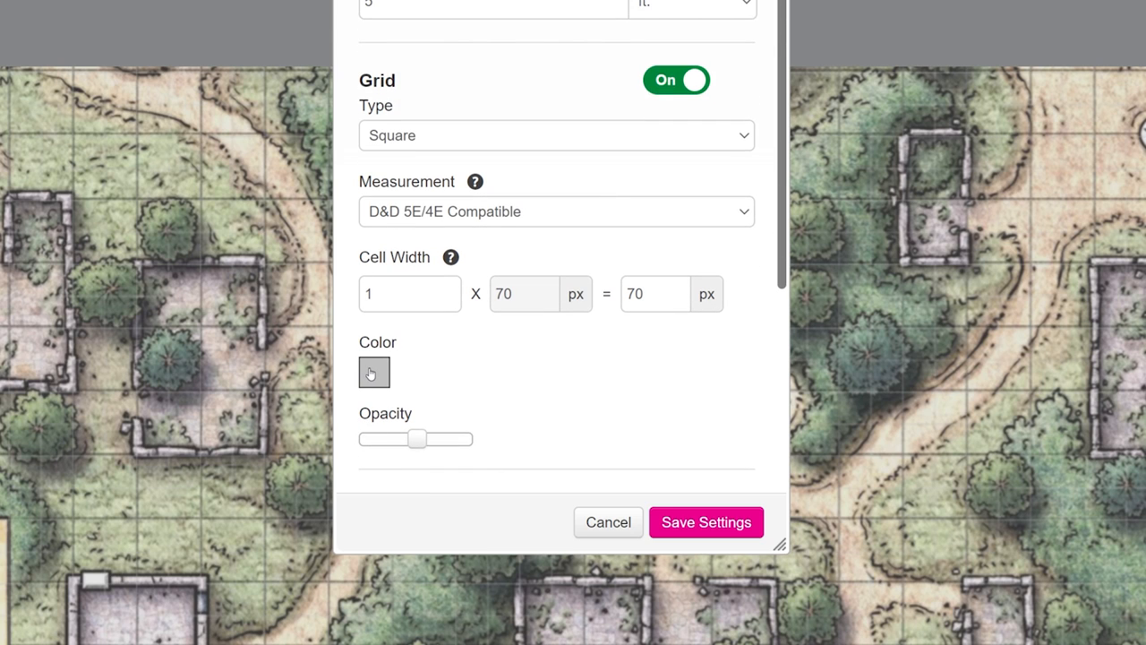
{"action": "left_click", "coordinate": [374, 372]}
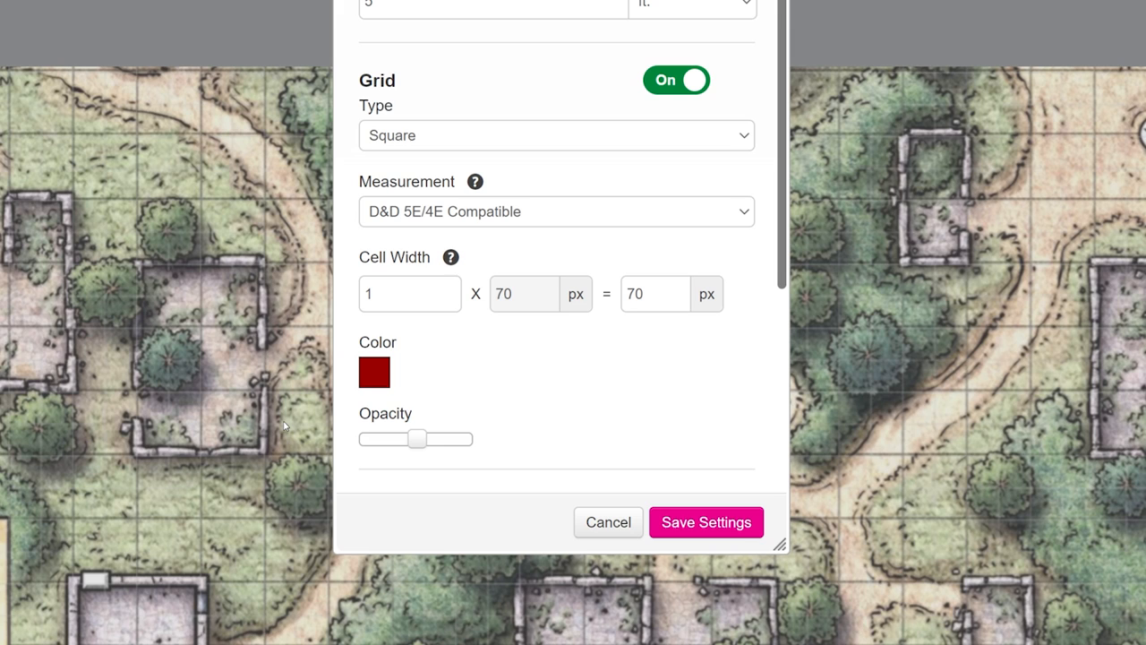
{"action": "mouse_move", "coordinate": [605, 369]}
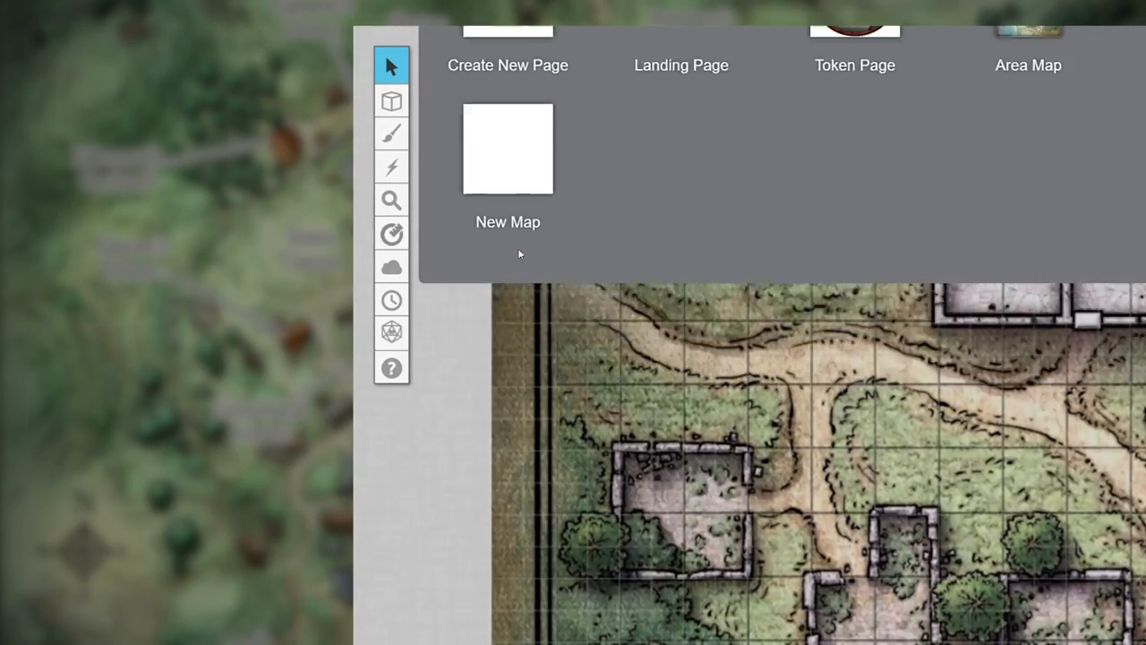
{"action": "left_click", "coordinate": [390, 100]}
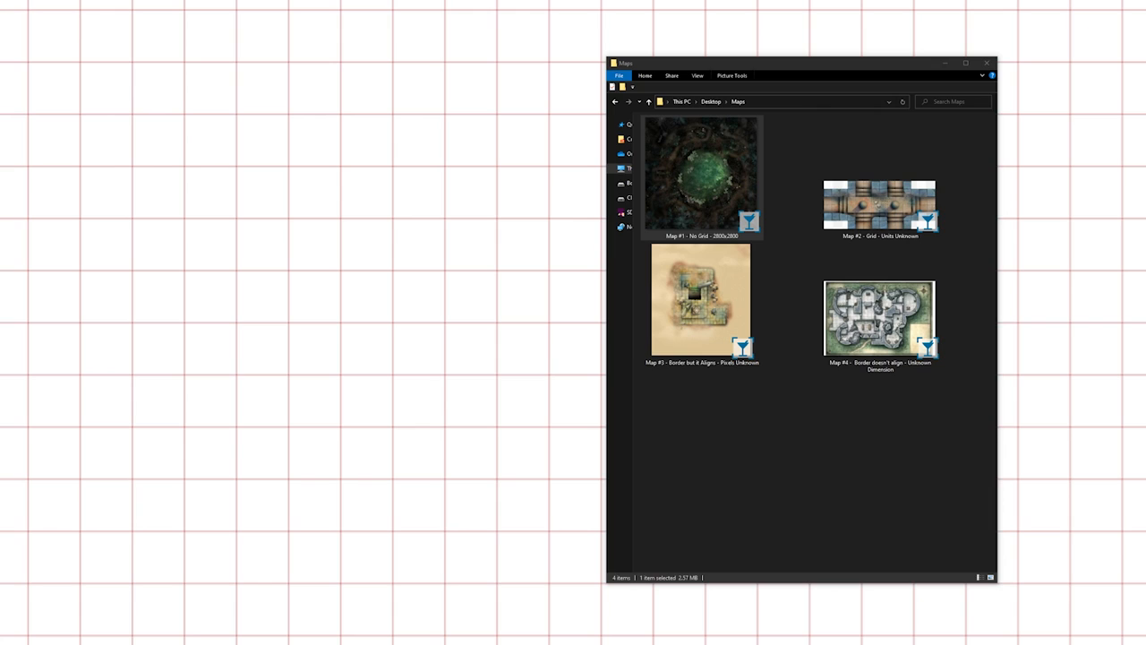
- Upload the forest clearing map (Map #1) onto the grid and bring up its actions
{"action": "double_click", "coordinate": [702, 175]}
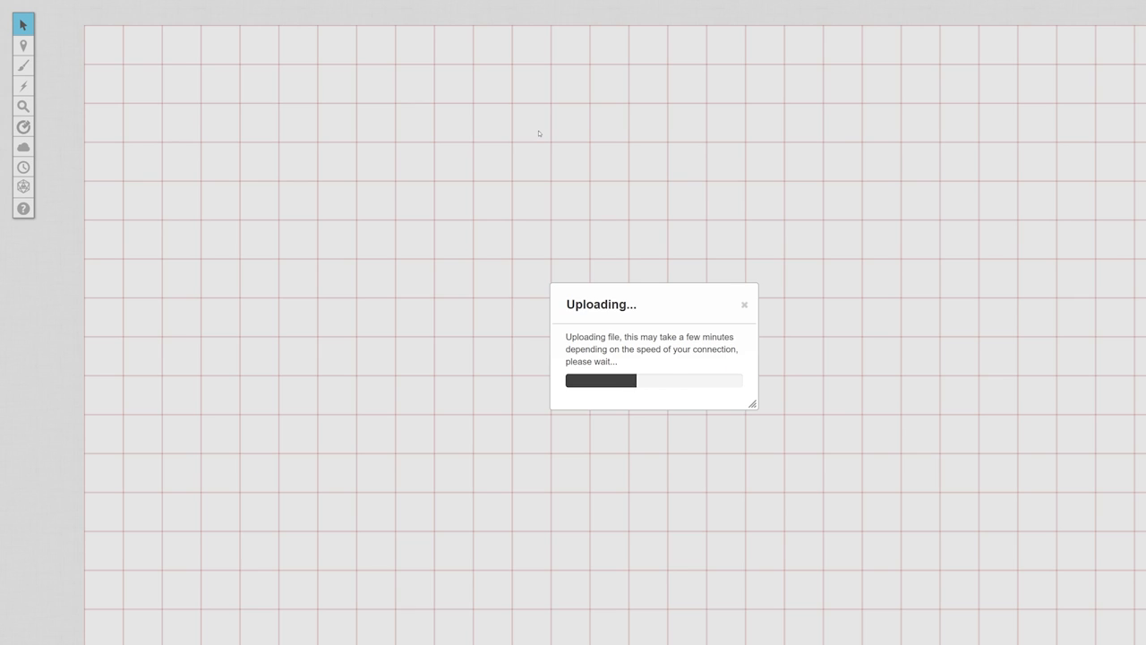
{"action": "right_click", "coordinate": [433, 308]}
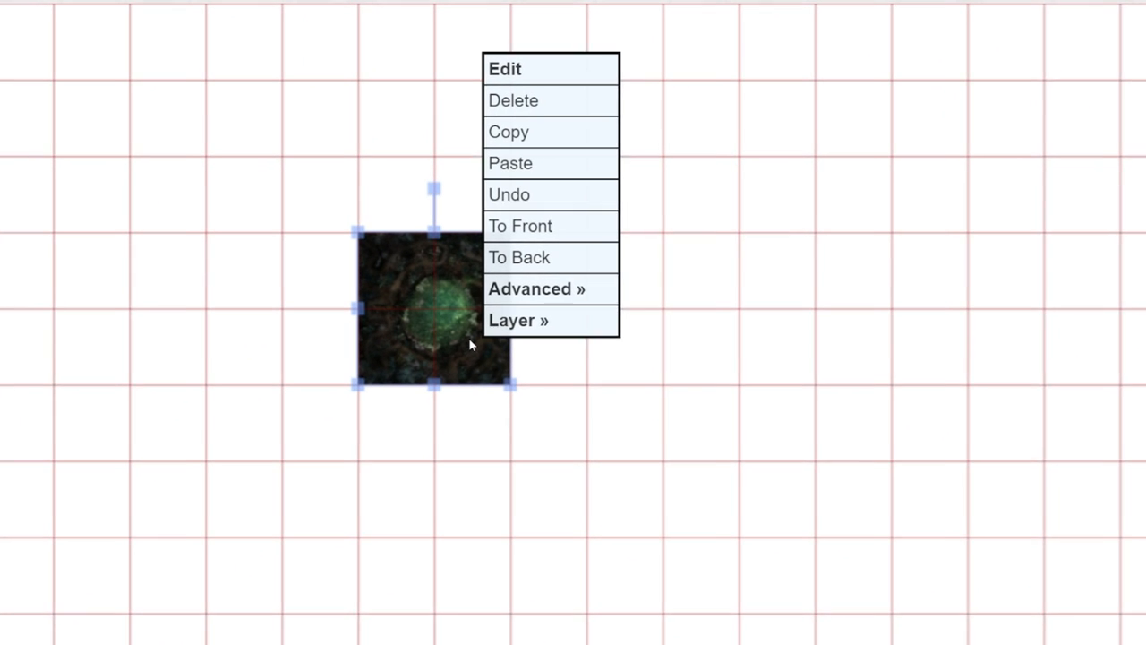
{"action": "mouse_move", "coordinate": [537, 288]}
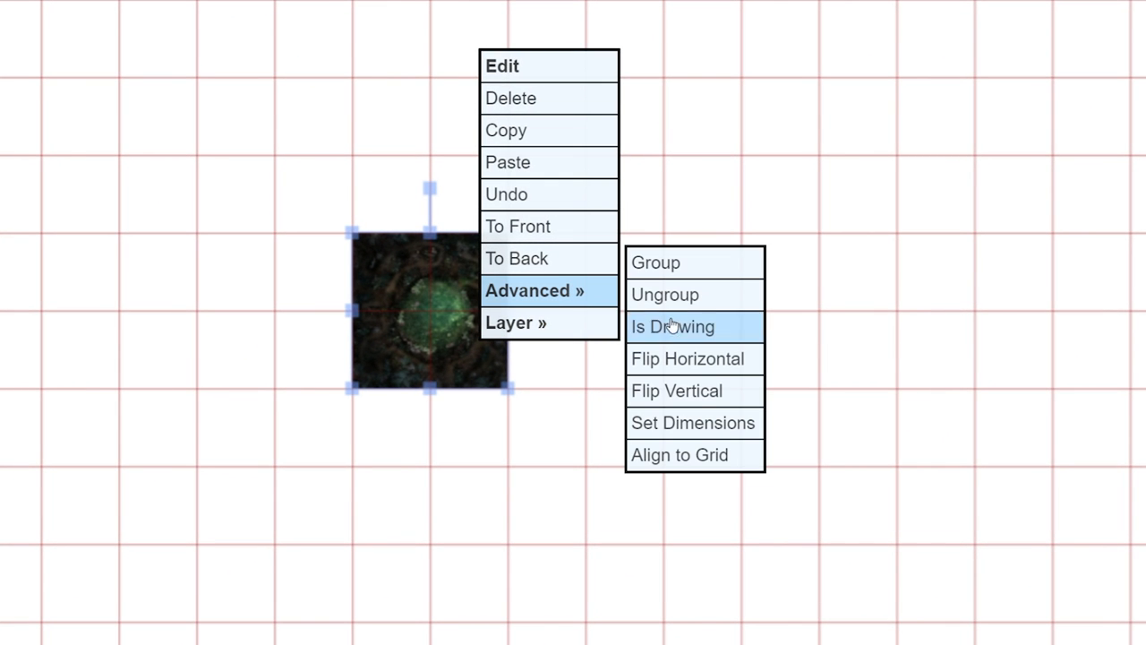
- Set the forest clearing map's width to 2800 pixels via Set Dimensions
{"action": "left_click", "coordinate": [691, 422]}
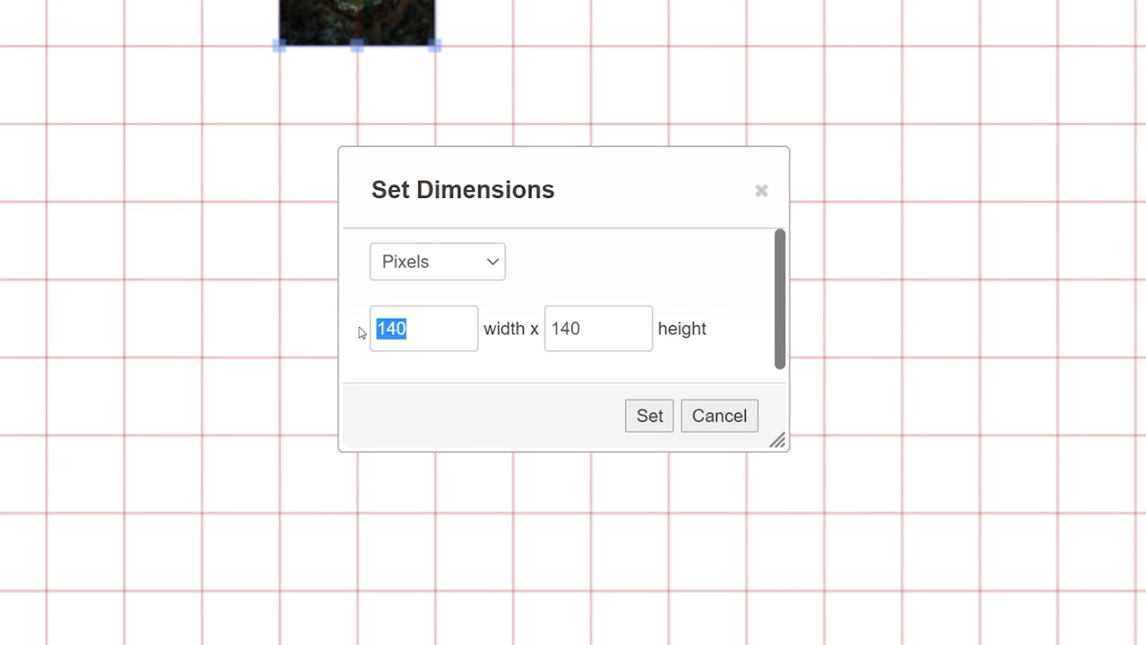
{"action": "left_click", "coordinate": [422, 328]}
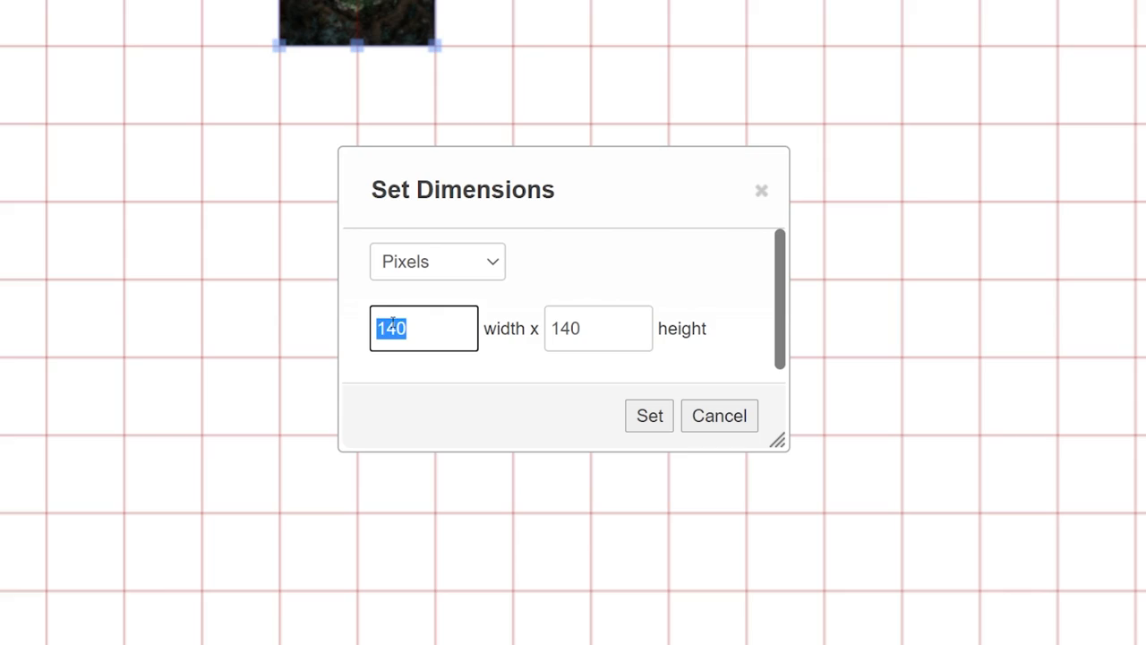
{"action": "type", "text": "2800"}
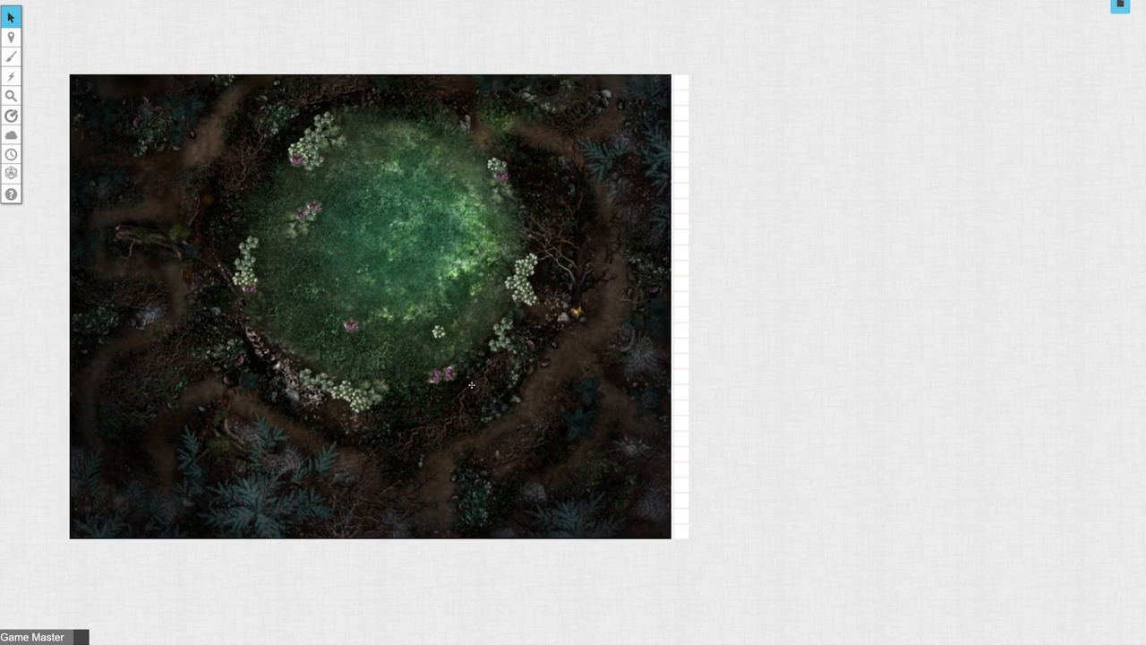
- Move the enlarged forest clearing map and bring up its Advanced submenu
{"action": "left_click_drag", "start_coordinate": [473, 385], "coordinate": [438, 295]}
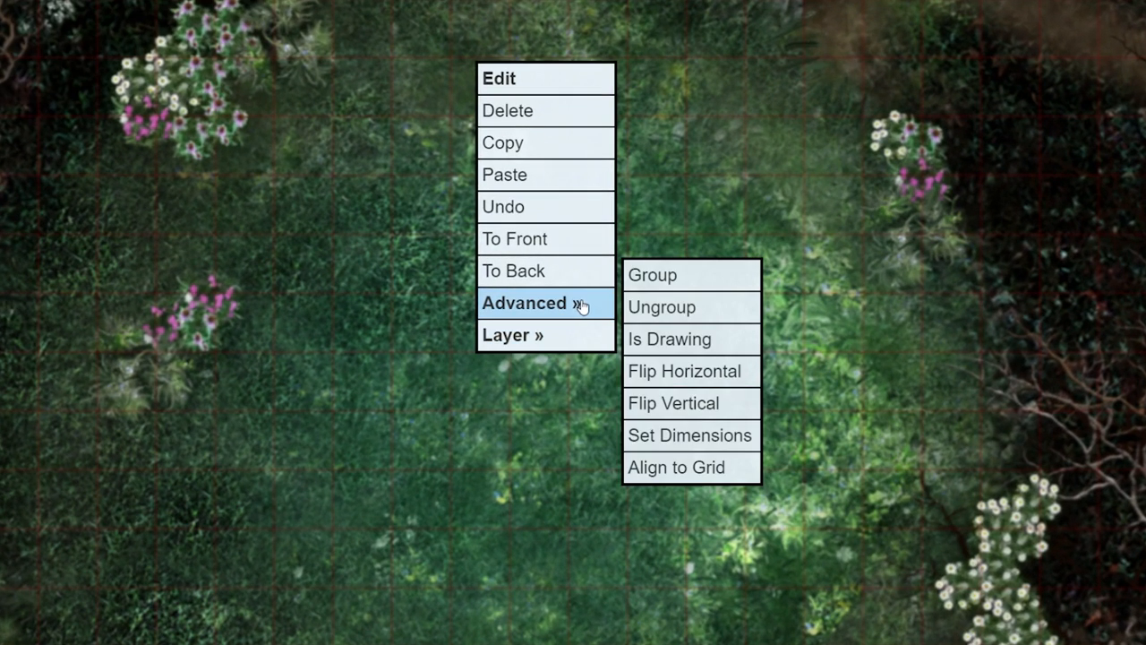
- Align the forest map to the grid using a 3 by 3 cell box, then position it on the page
{"action": "left_click", "coordinate": [677, 465]}
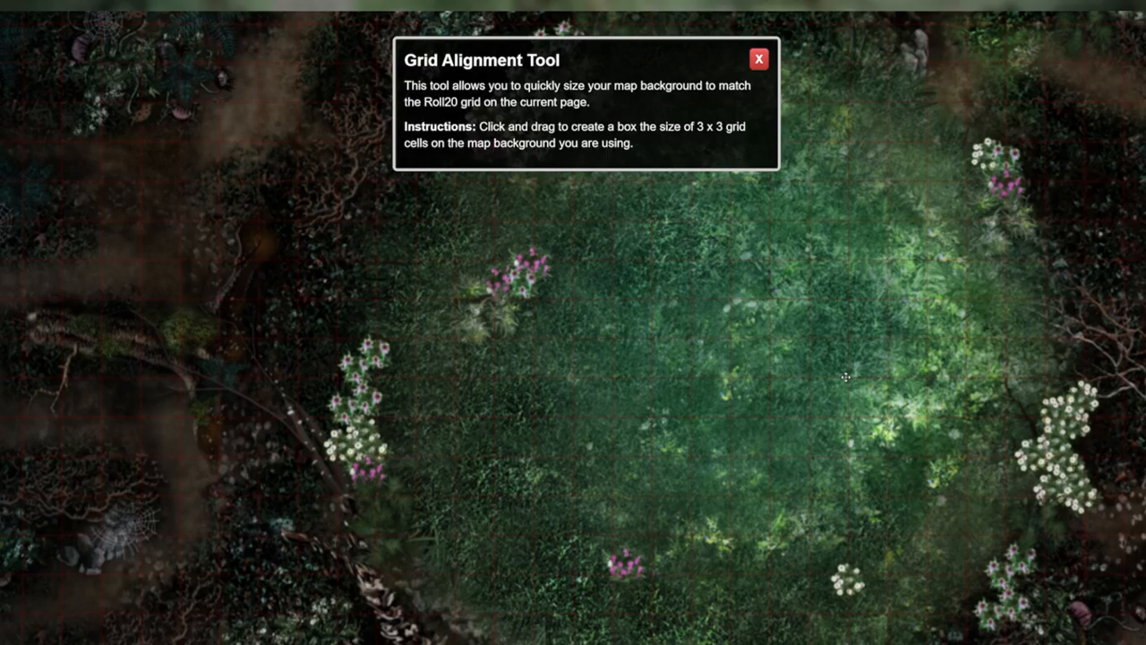
{"action": "left_click_drag", "start_coordinate": [680, 201], "coordinate": [833, 354]}
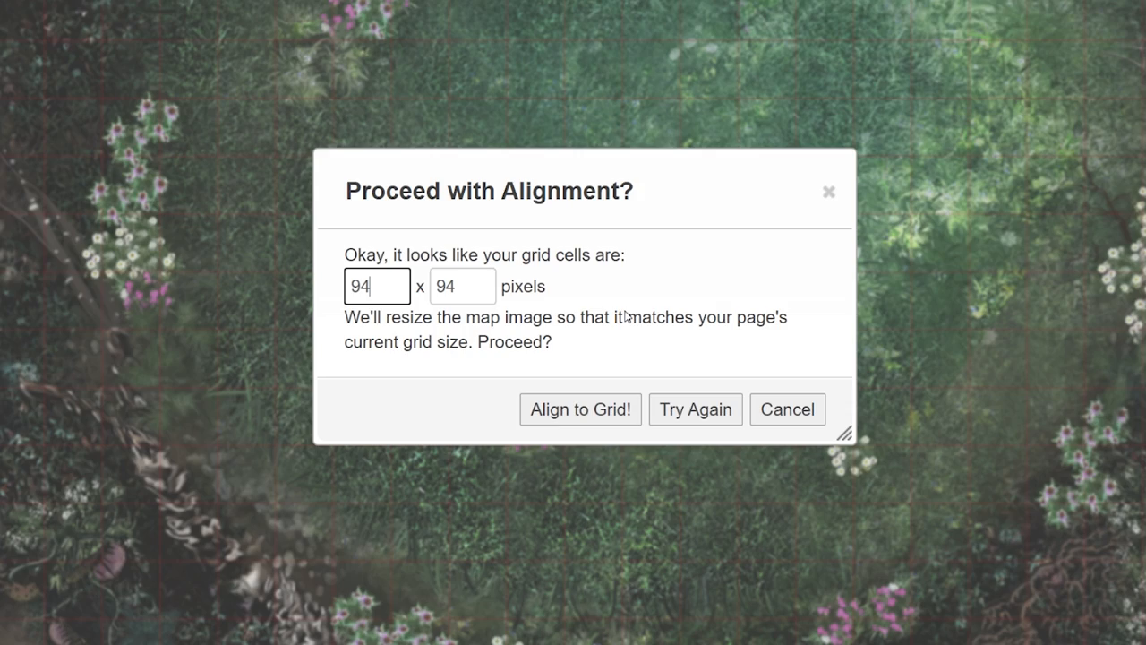
{"action": "left_click", "coordinate": [580, 409]}
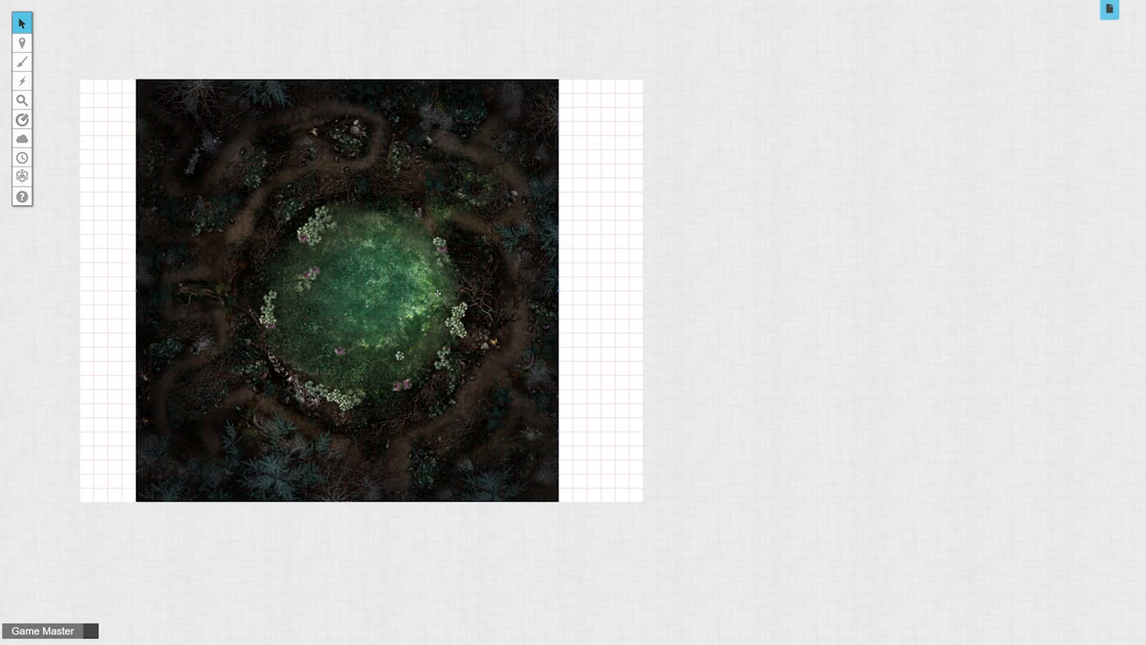
{"action": "left_click_drag", "start_coordinate": [347, 289], "coordinate": [291, 288]}
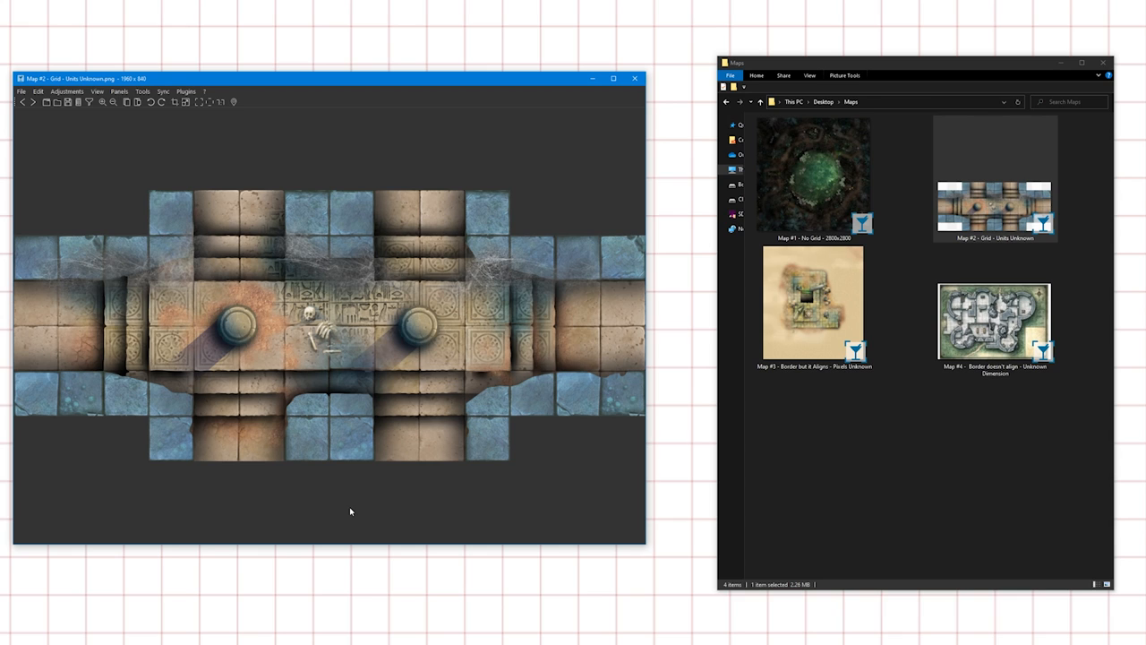
{"action": "mouse_move", "coordinate": [333, 498]}
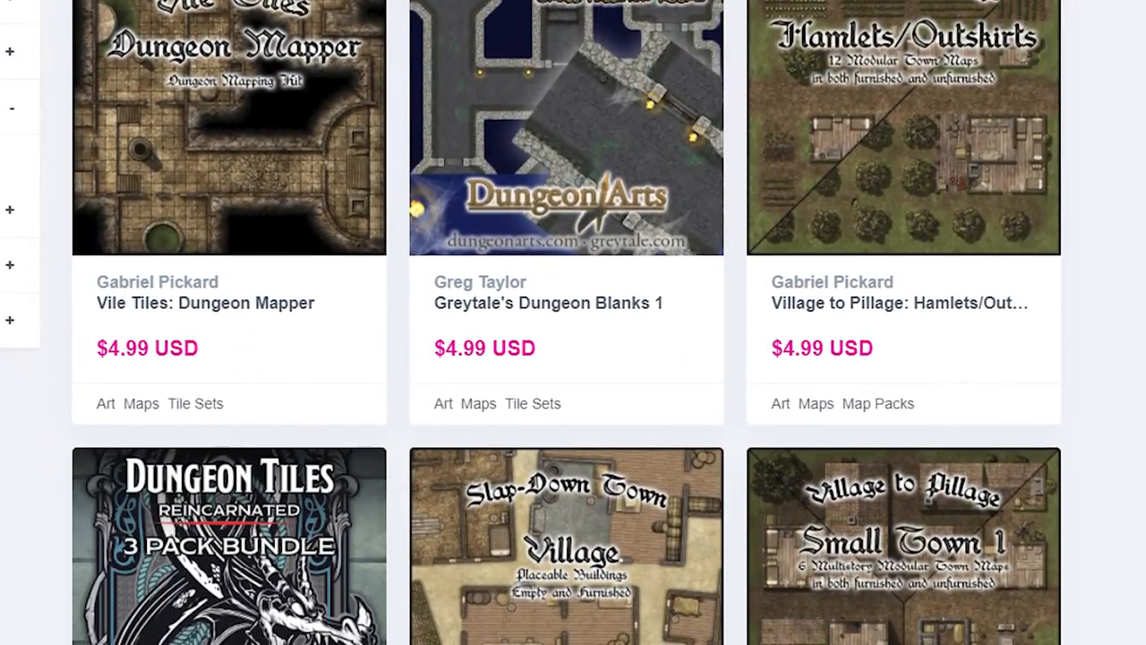
{"action": "scroll", "scroll_direction": "down", "scroll_amount": 3}
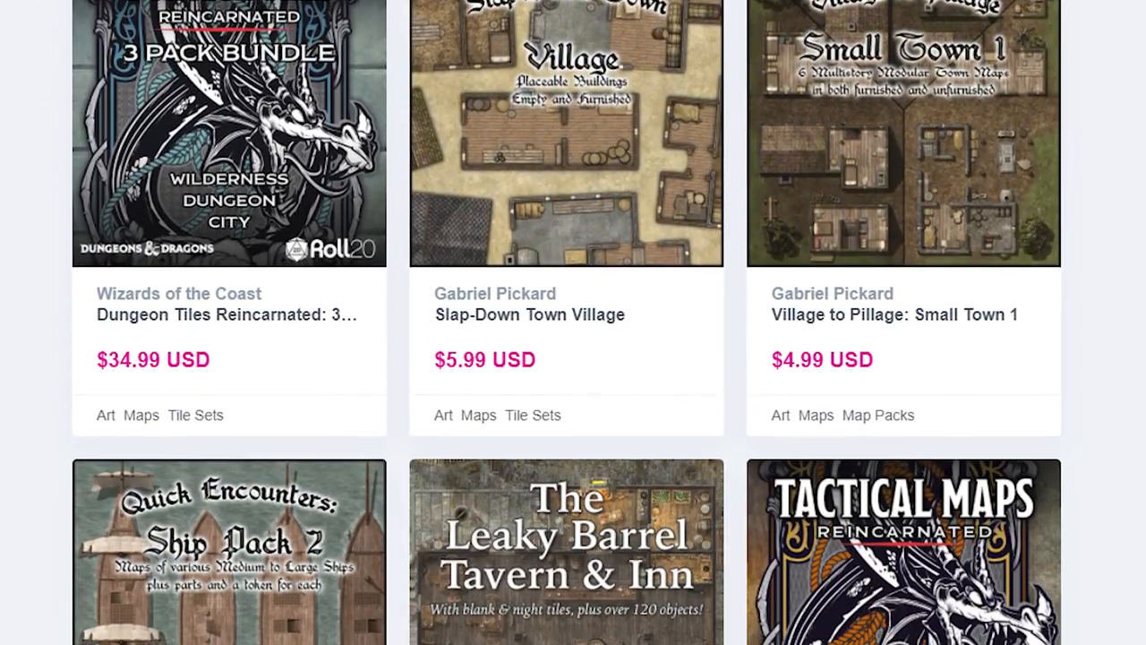
{"action": "scroll", "scroll_direction": "down", "scroll_amount": 3}
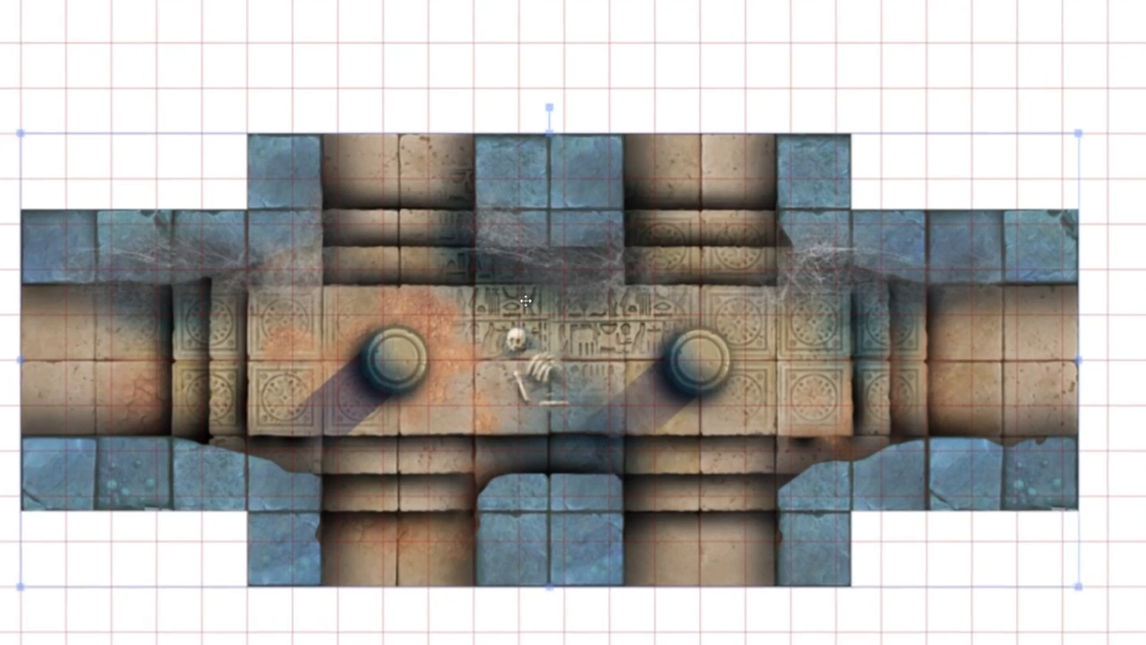
- Set the stone temple map's width to 14 grid units instead of pixels
{"action": "right_click", "coordinate": [529, 304]}
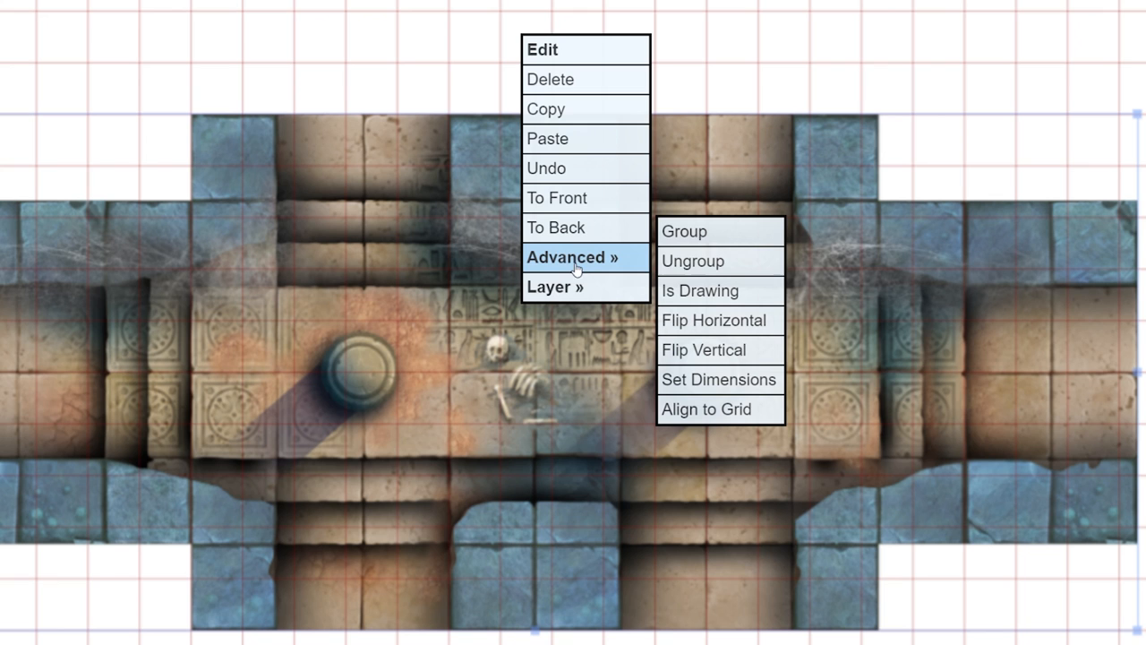
{"action": "mouse_move", "coordinate": [719, 380]}
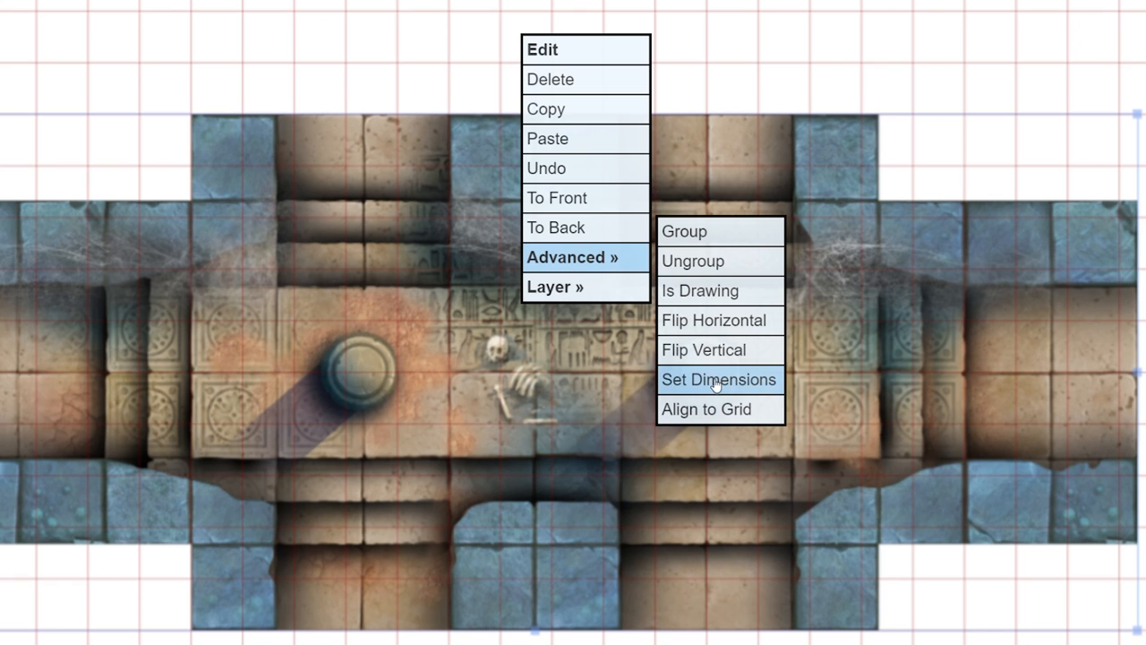
{"action": "left_click", "coordinate": [718, 380]}
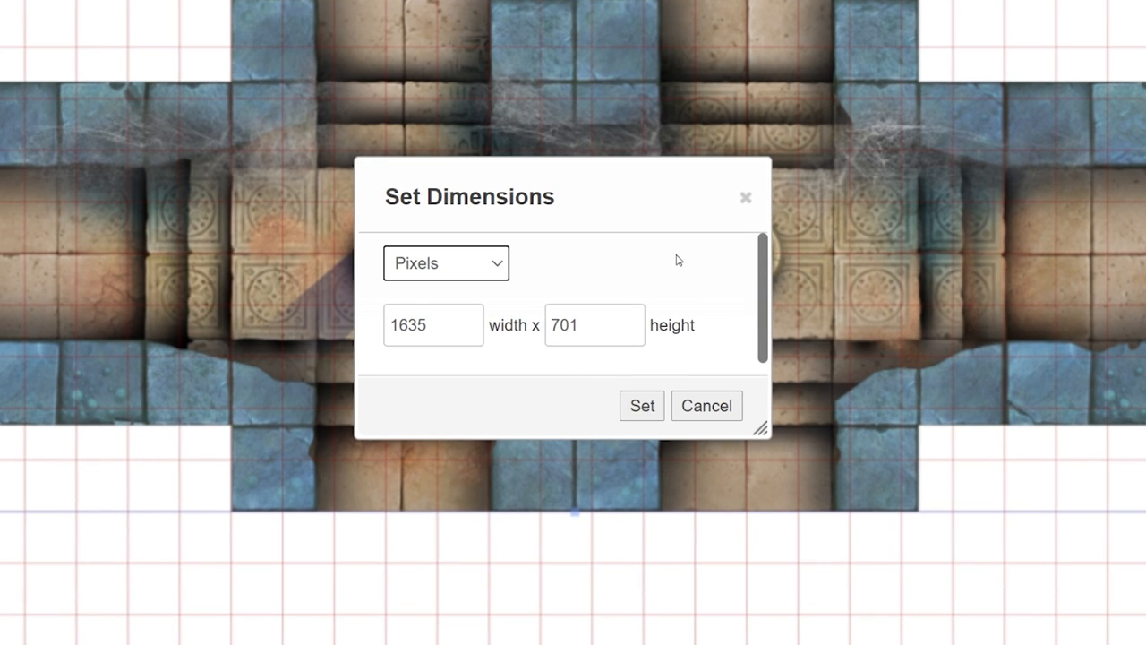
{"action": "left_click", "coordinate": [444, 261]}
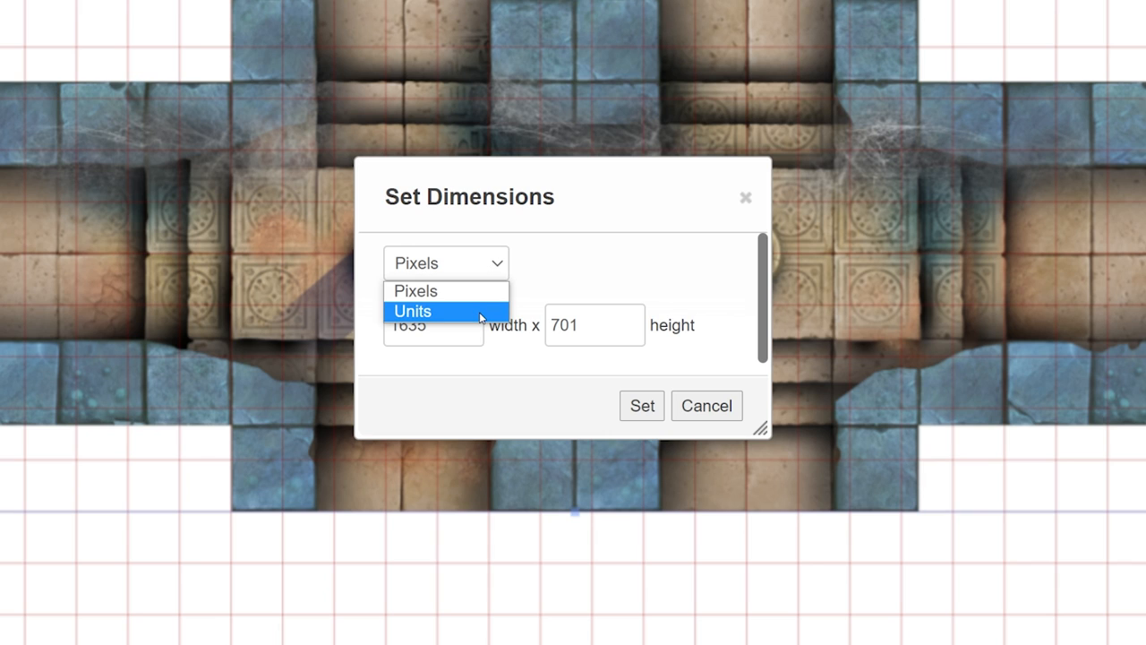
{"action": "left_click", "coordinate": [412, 311]}
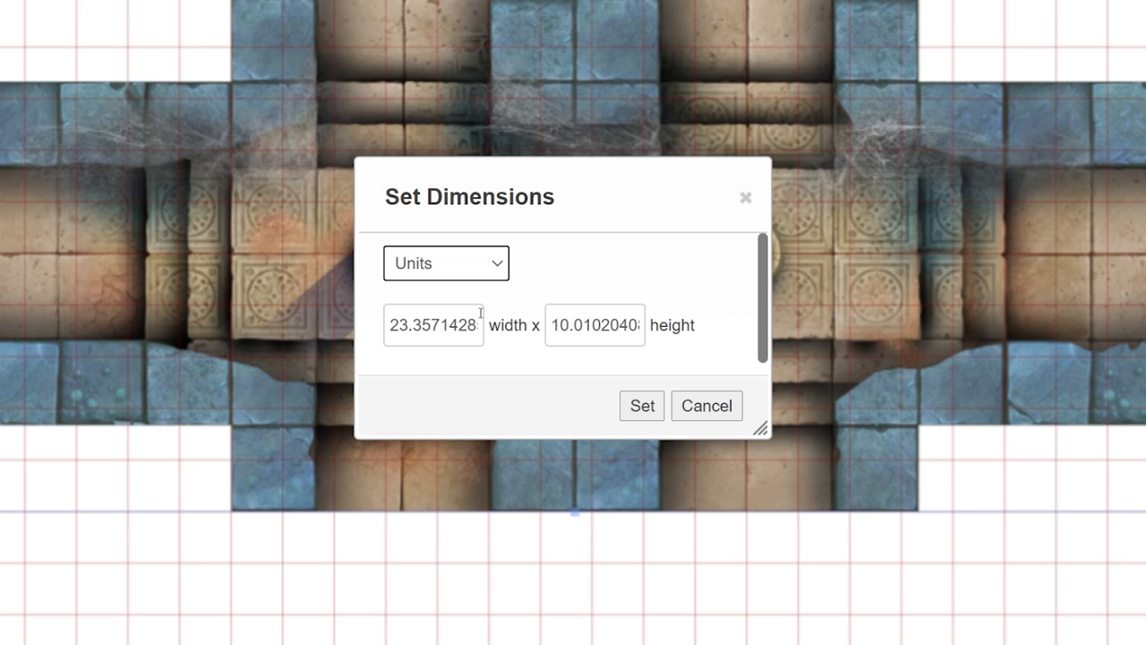
{"action": "triple_click", "coordinate": [433, 324]}
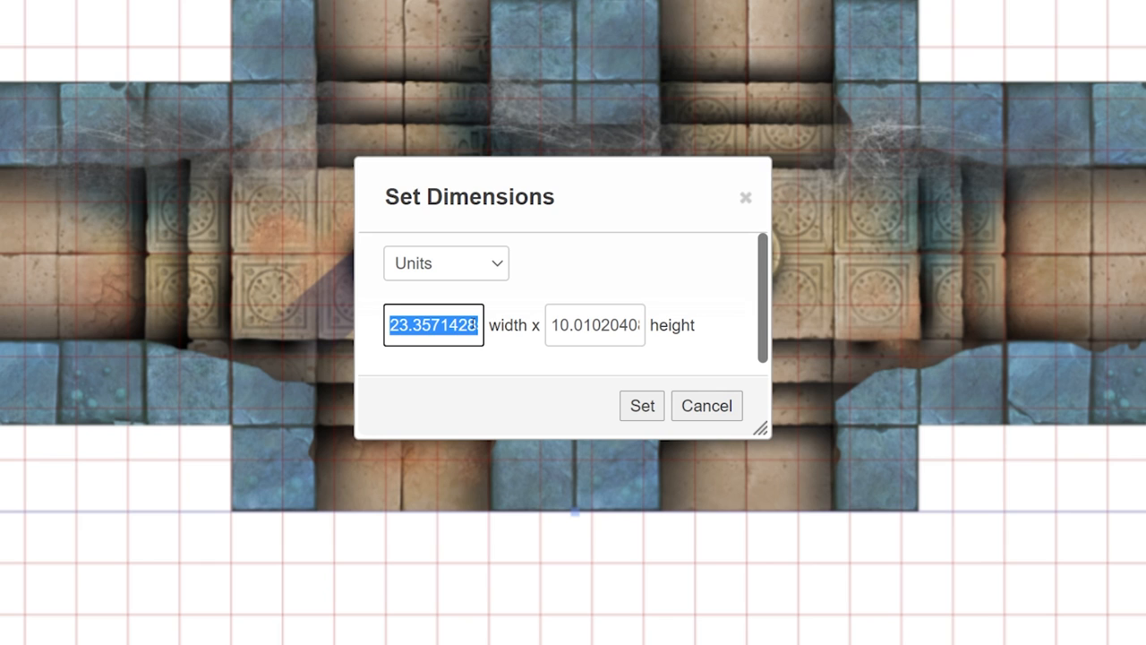
{"action": "type", "text": "14"}
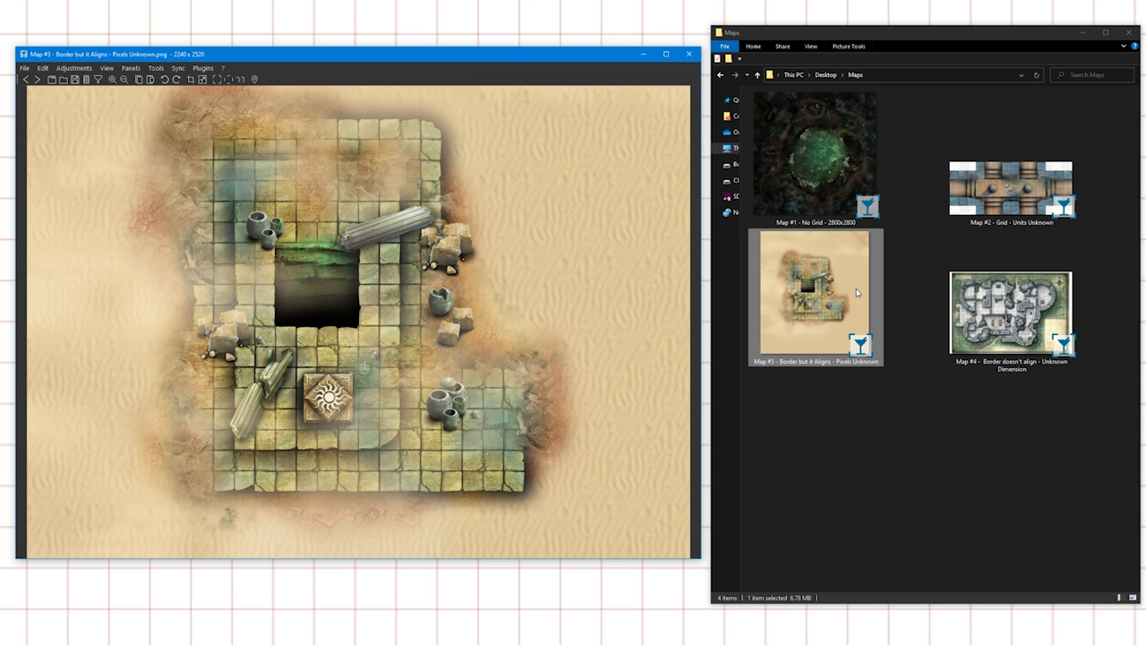
- Read Map #3's 2240x2520 dimensions in Properties and rename the file to include them
{"action": "right_click", "coordinate": [813, 298]}
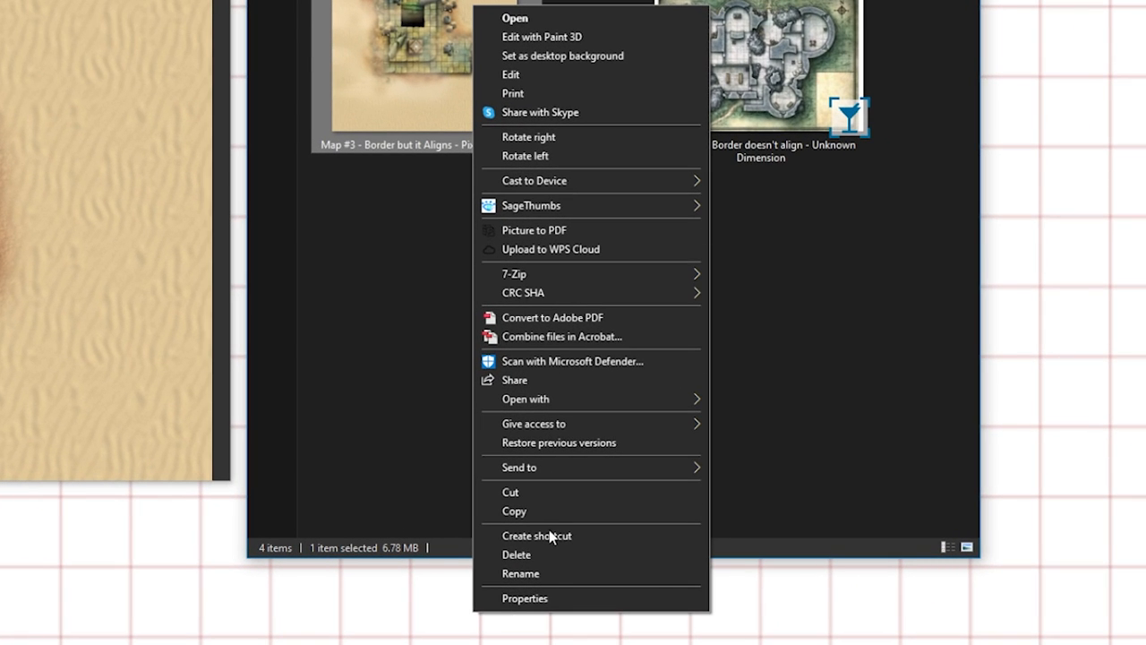
{"action": "left_click", "coordinate": [525, 598]}
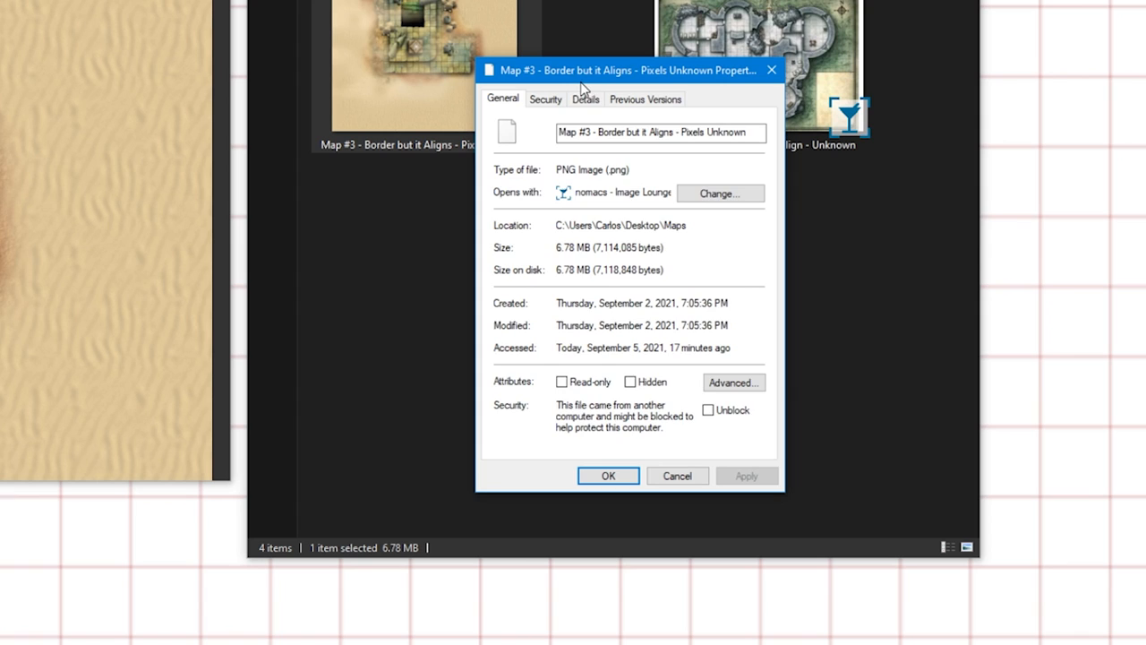
{"action": "left_click", "coordinate": [584, 100]}
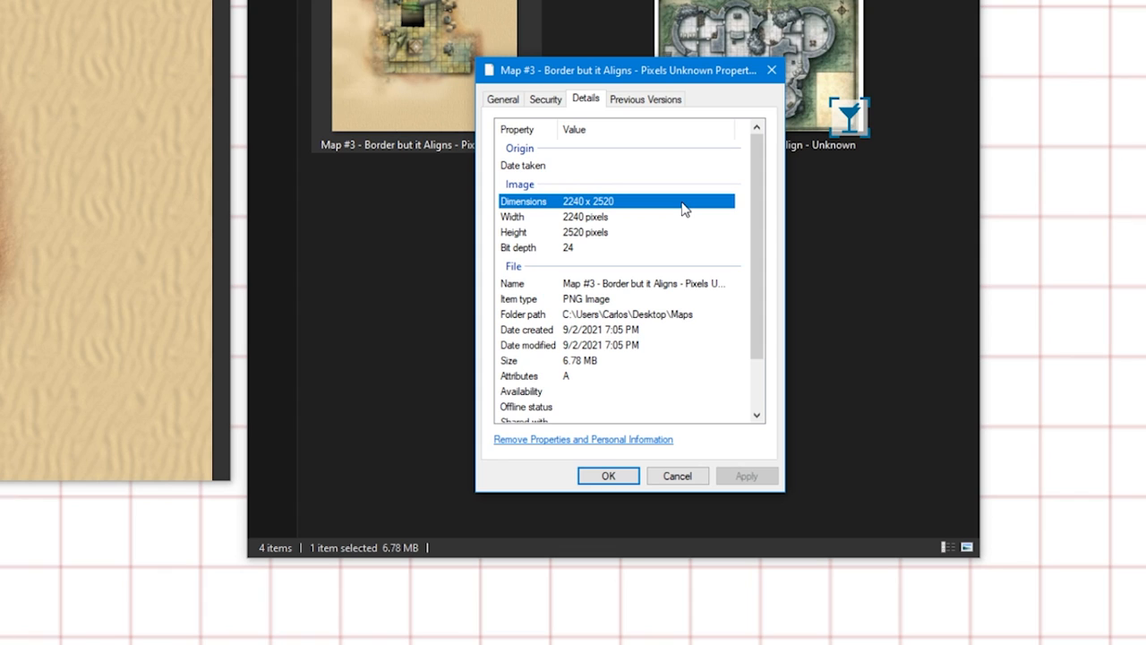
{"action": "left_click", "coordinate": [501, 99]}
{"action": "type", "text": "Map #3 - Border but it Aligns - 2240x2520"}
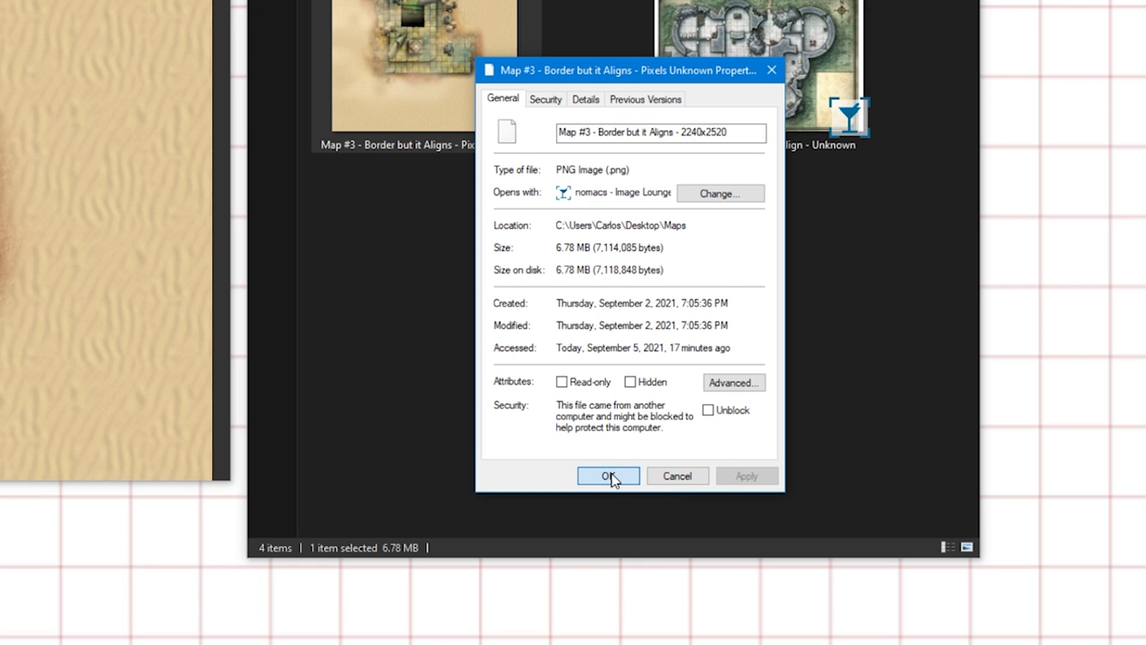
{"action": "left_click", "coordinate": [608, 477]}
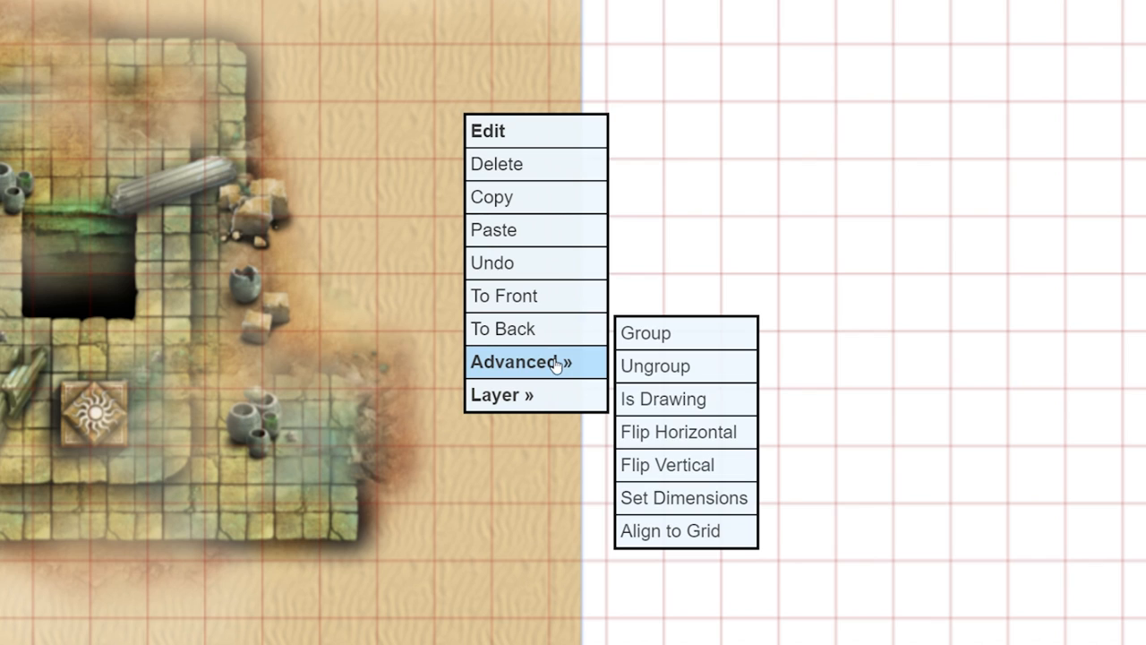
- Set the desert ruins map to 2240 by 2520 pixels
{"action": "left_click", "coordinate": [684, 498]}
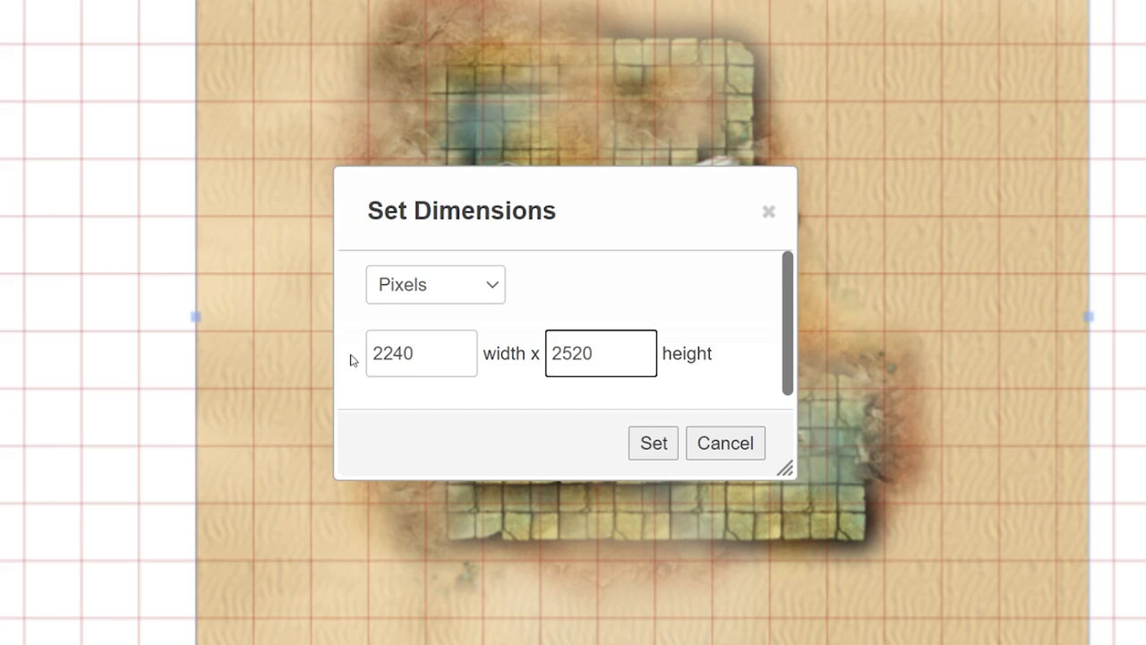
{"action": "left_click", "coordinate": [652, 442]}
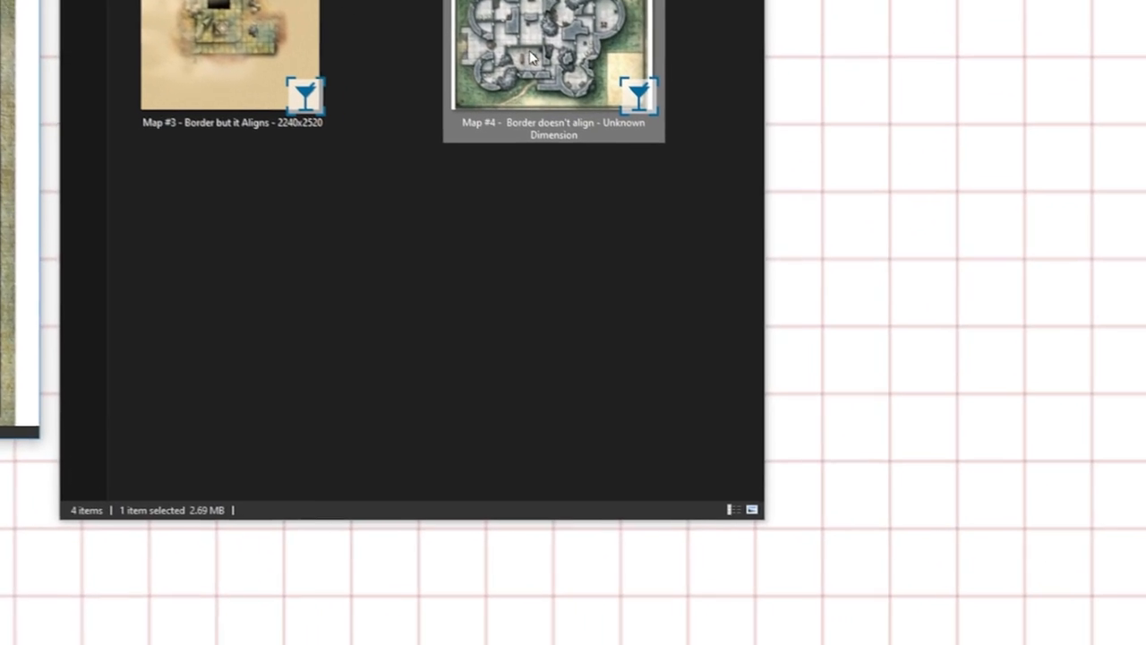
- Check Map #4's Properties to find its 2092 x 1397 pixel dimensions
{"action": "right_click", "coordinate": [528, 57]}
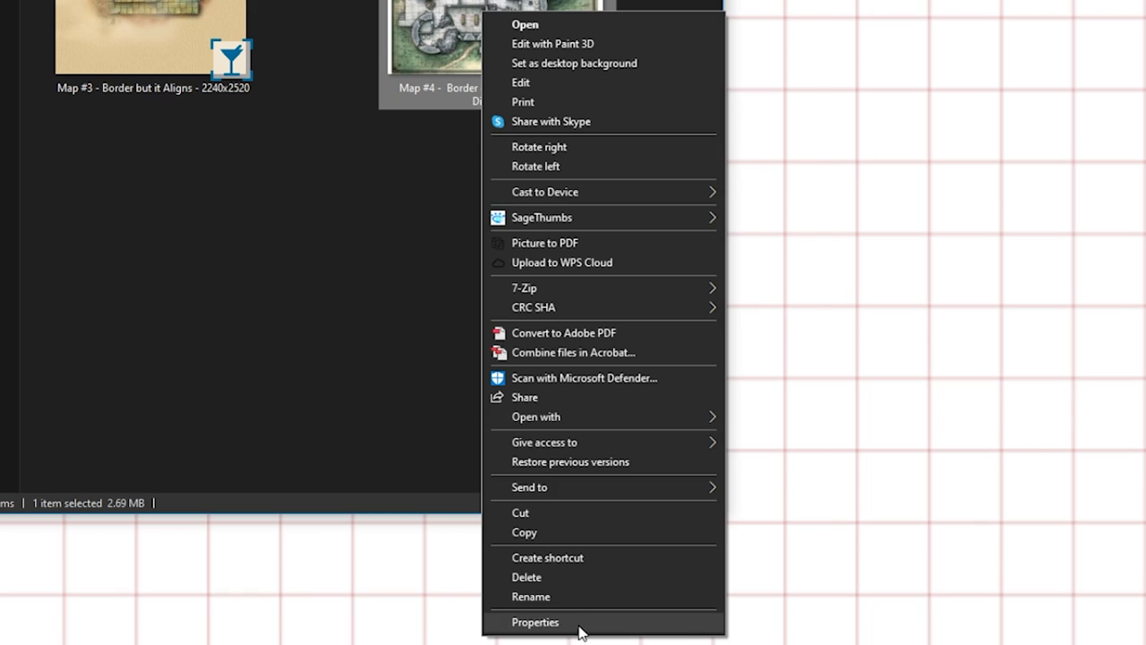
{"action": "left_click", "coordinate": [533, 621]}
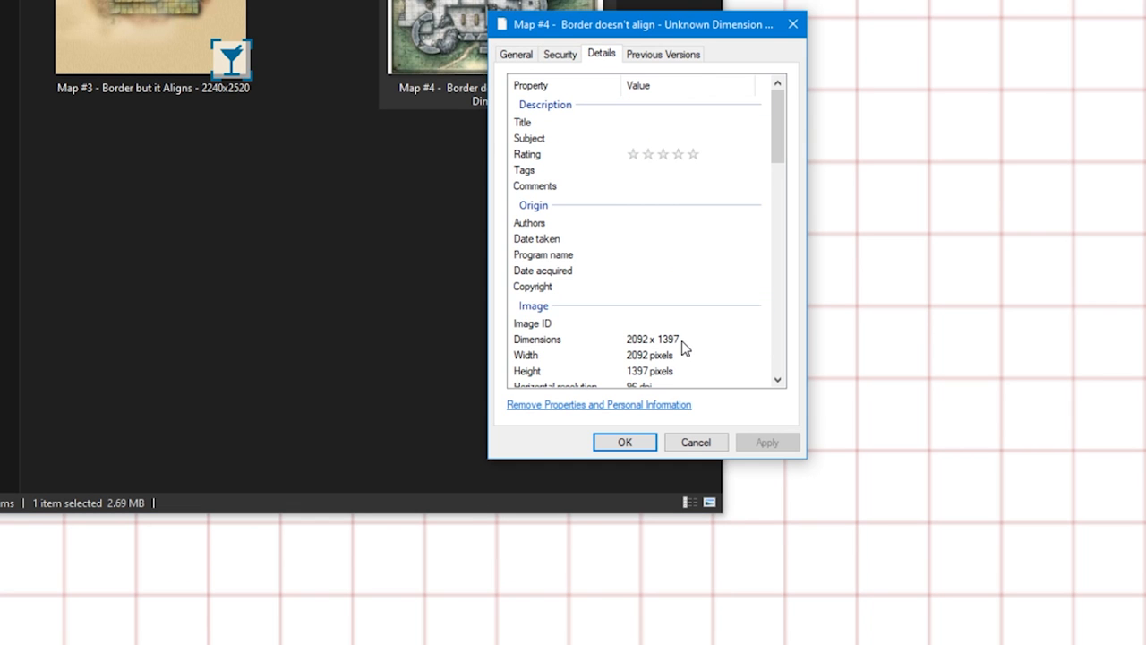
{"action": "left_click", "coordinate": [627, 339]}
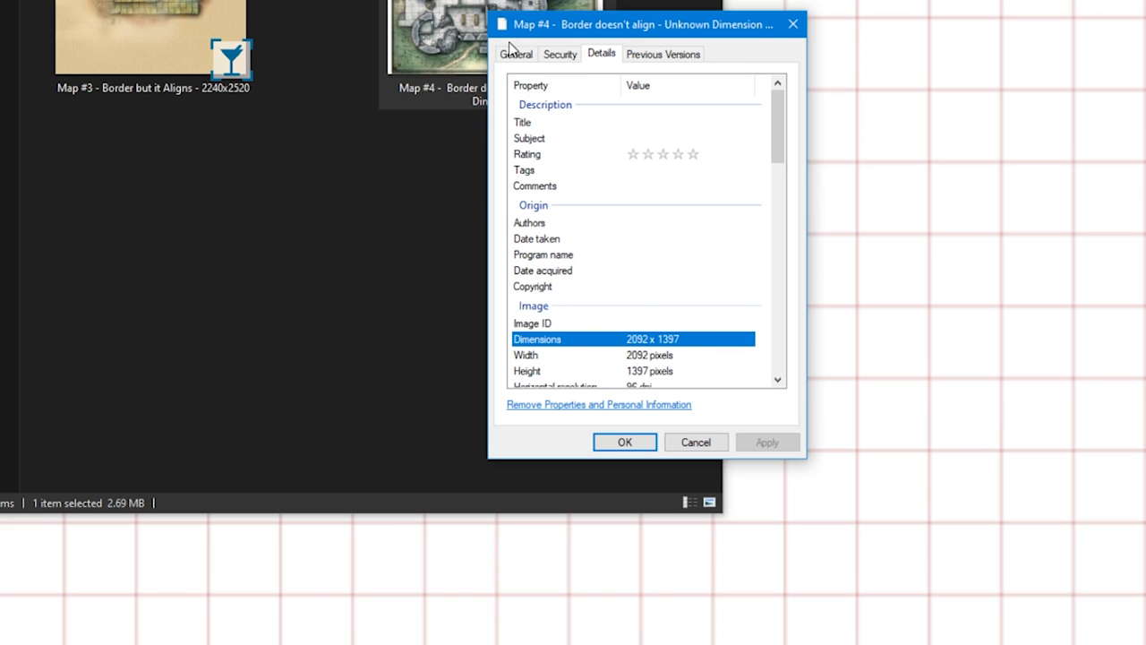
{"action": "left_click", "coordinate": [515, 54]}
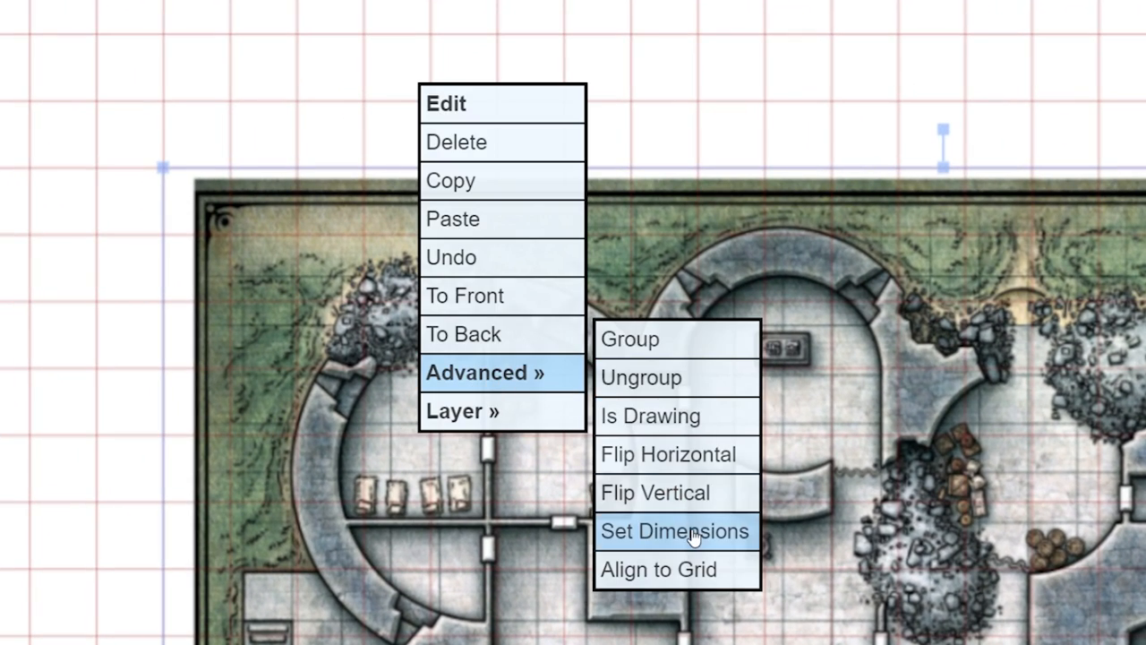
- Set the castle map's dimensions to 2092 by 1397 pixels and apply
{"action": "left_click", "coordinate": [674, 530]}
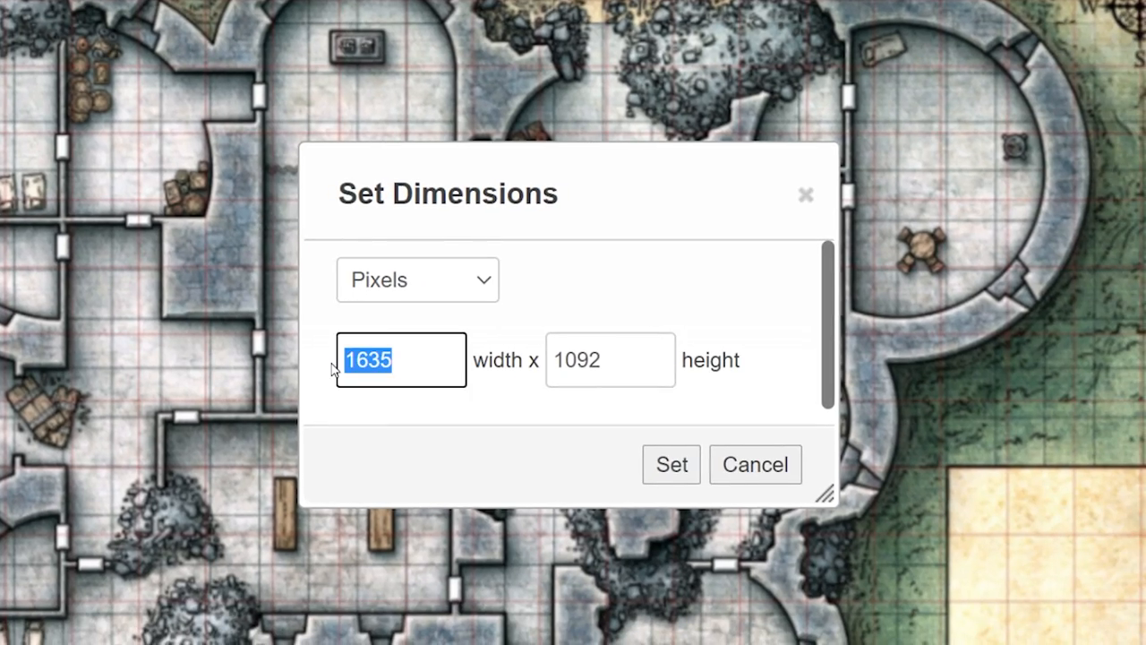
{"action": "type", "text": "1397"}
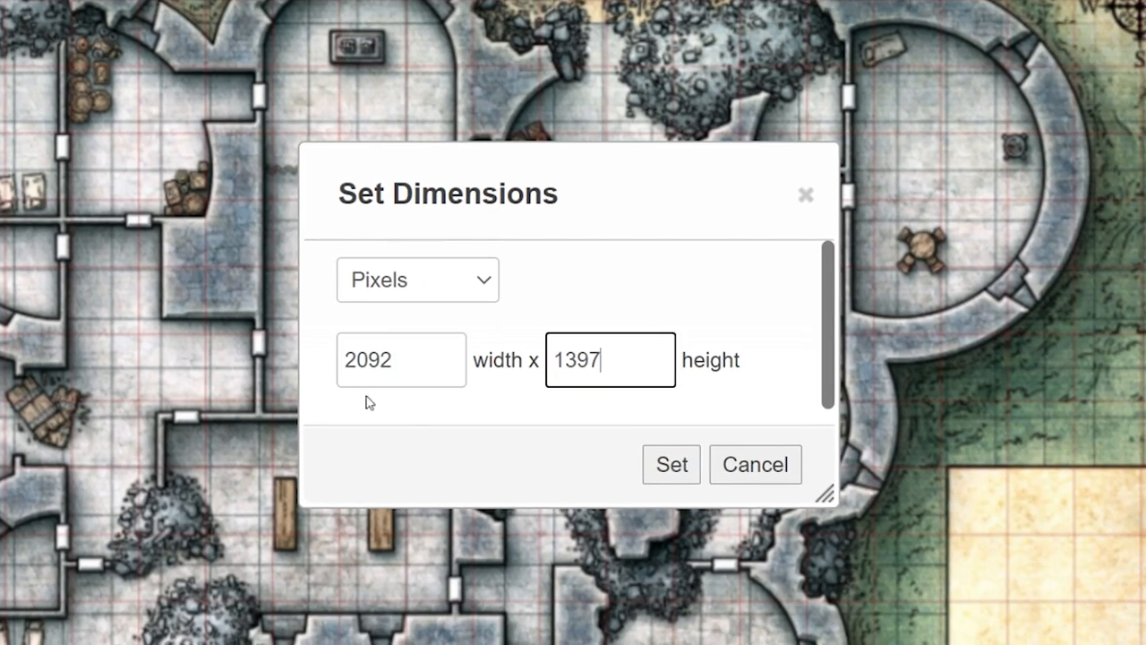
{"action": "left_click", "coordinate": [669, 464]}
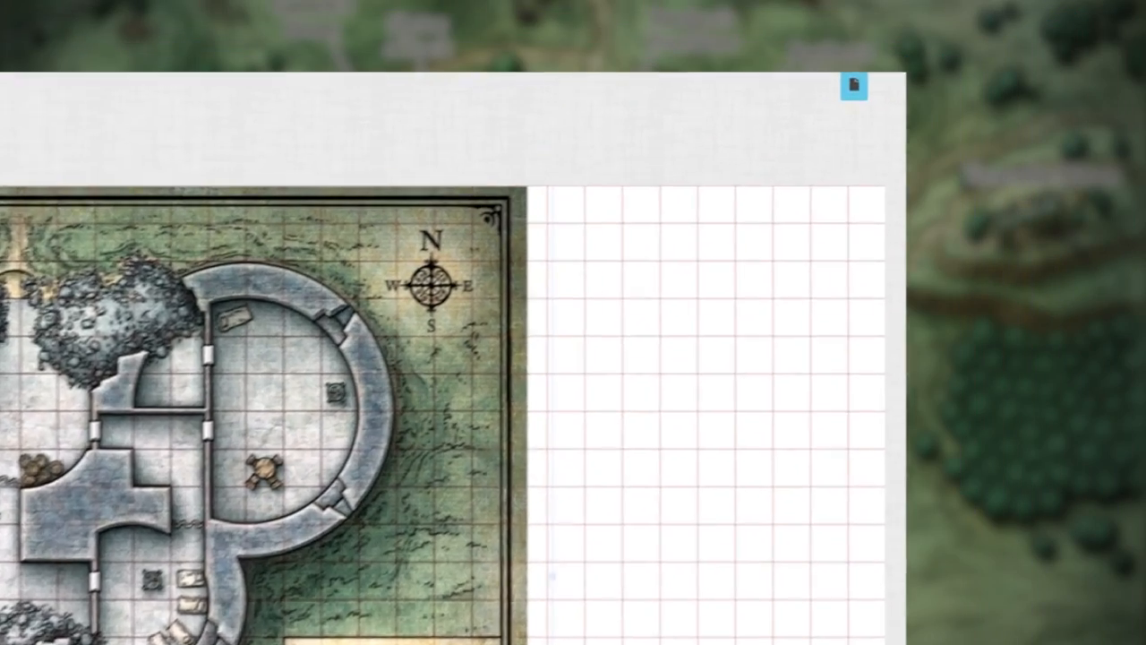
- Set the New Map page to Width 30.5 and Height 21 grid units and save
{"action": "left_click", "coordinate": [856, 84]}
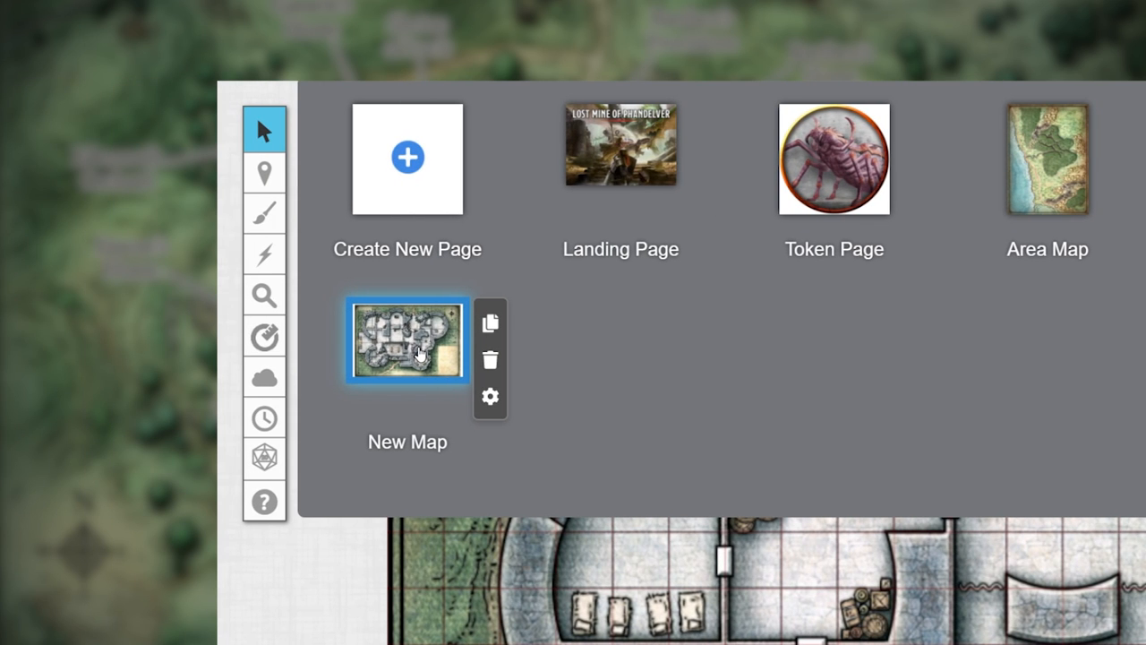
{"action": "left_click", "coordinate": [491, 397]}
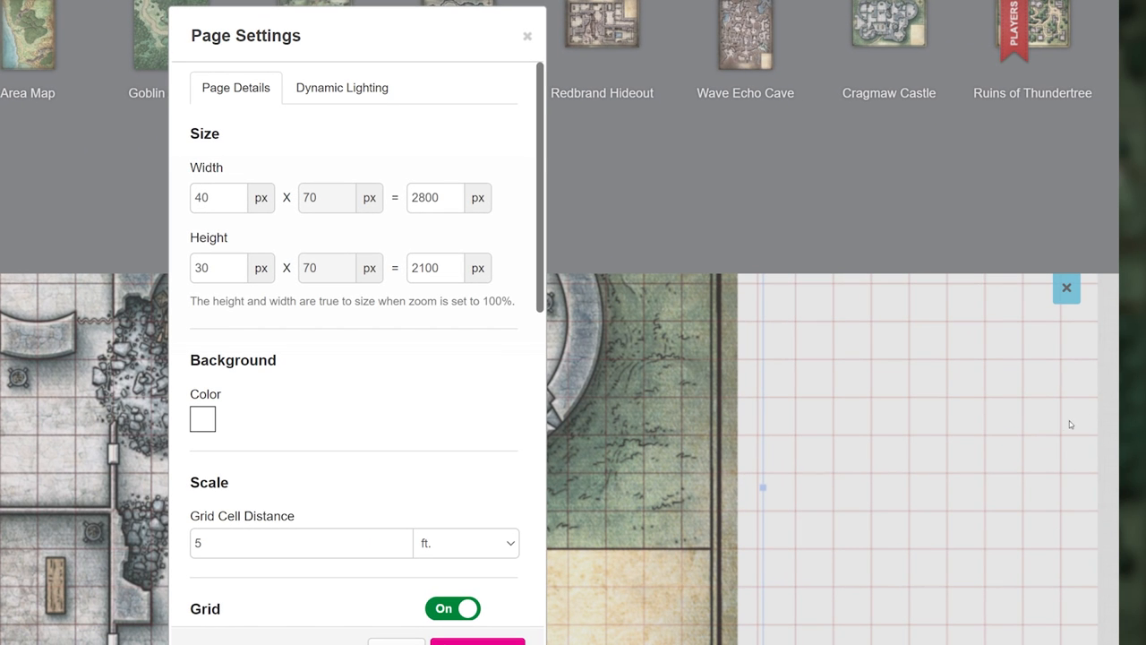
{"action": "mouse_move", "coordinate": [878, 427]}
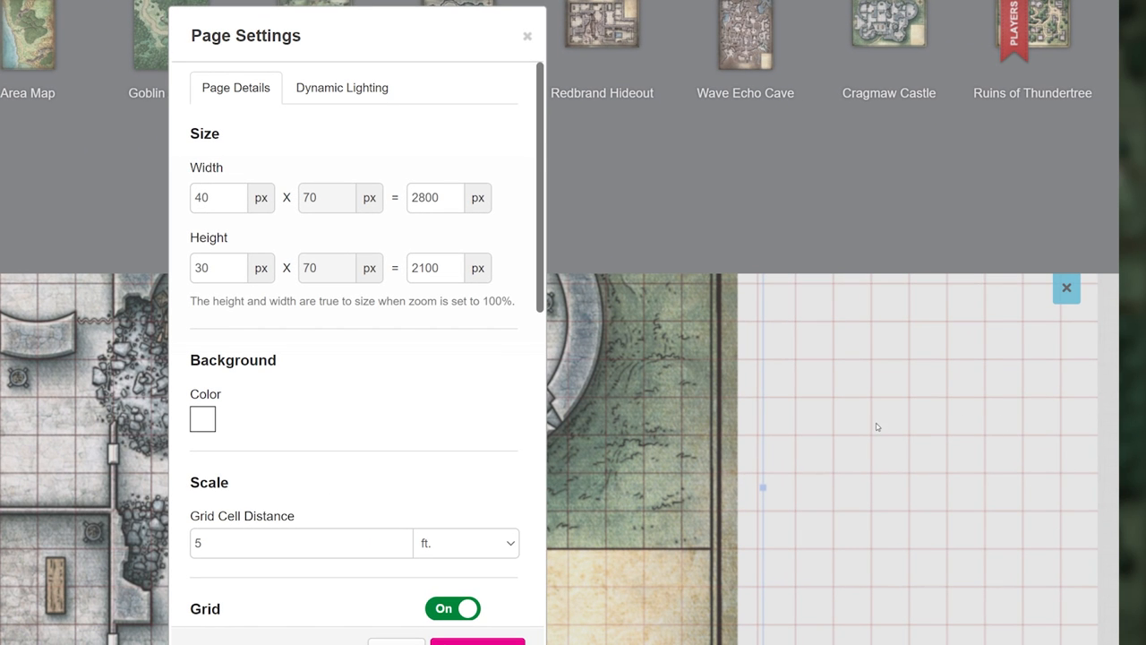
{"action": "mouse_move", "coordinate": [773, 420]}
{"action": "type", "text": "21"}
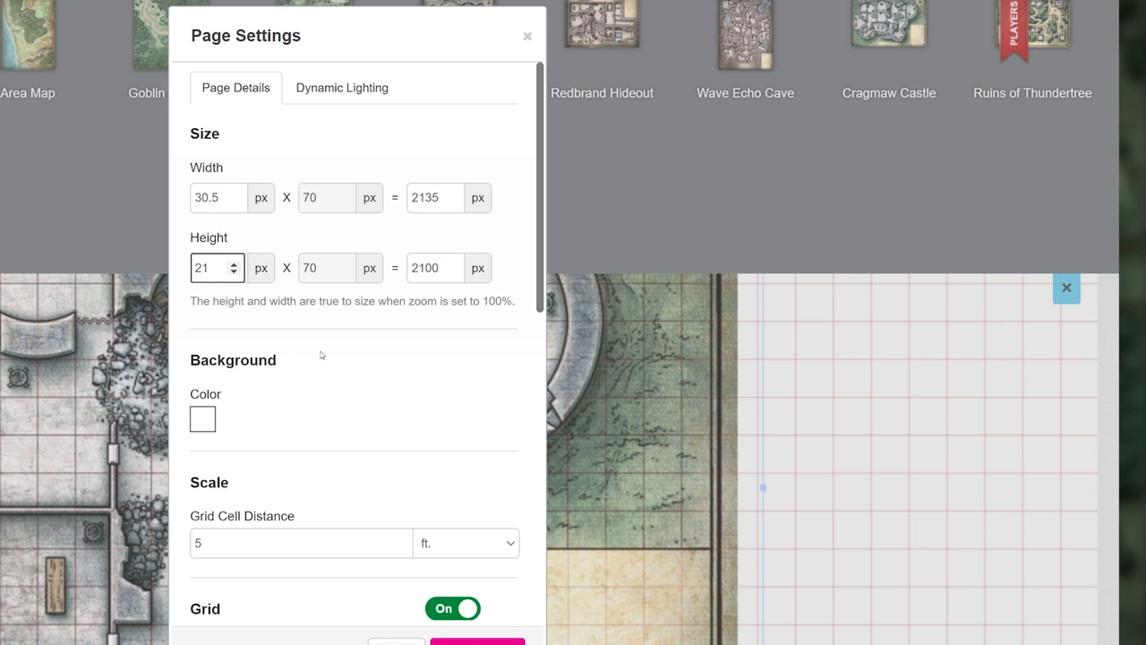
{"action": "scroll", "scroll_direction": "down", "scroll_amount": 3}
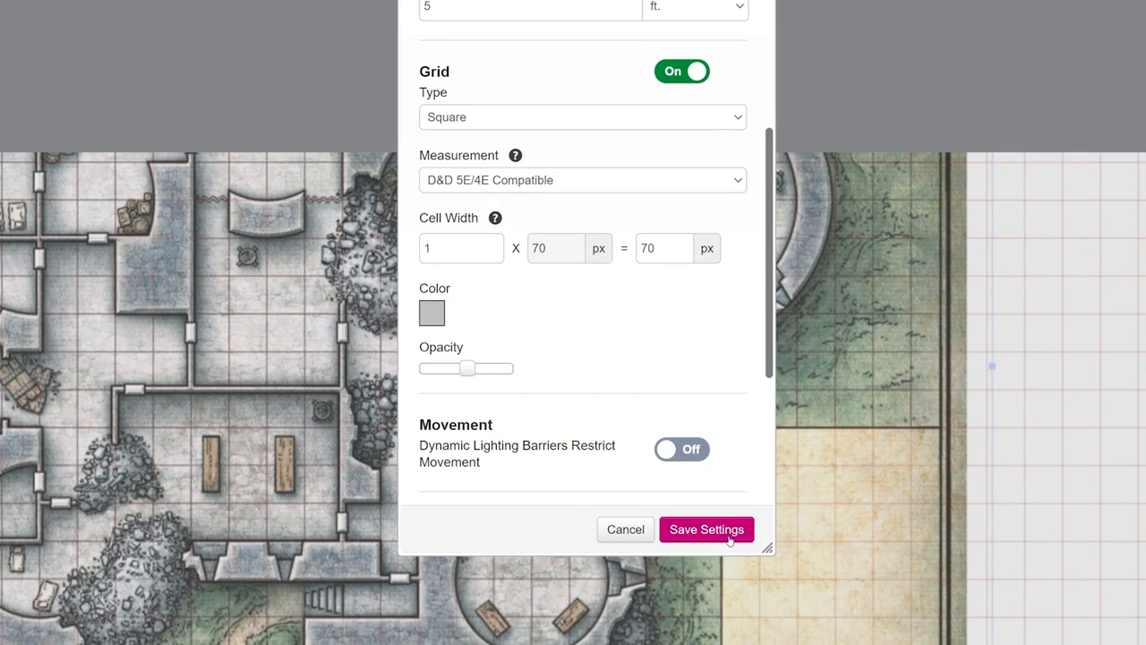
{"action": "left_click", "coordinate": [705, 530]}
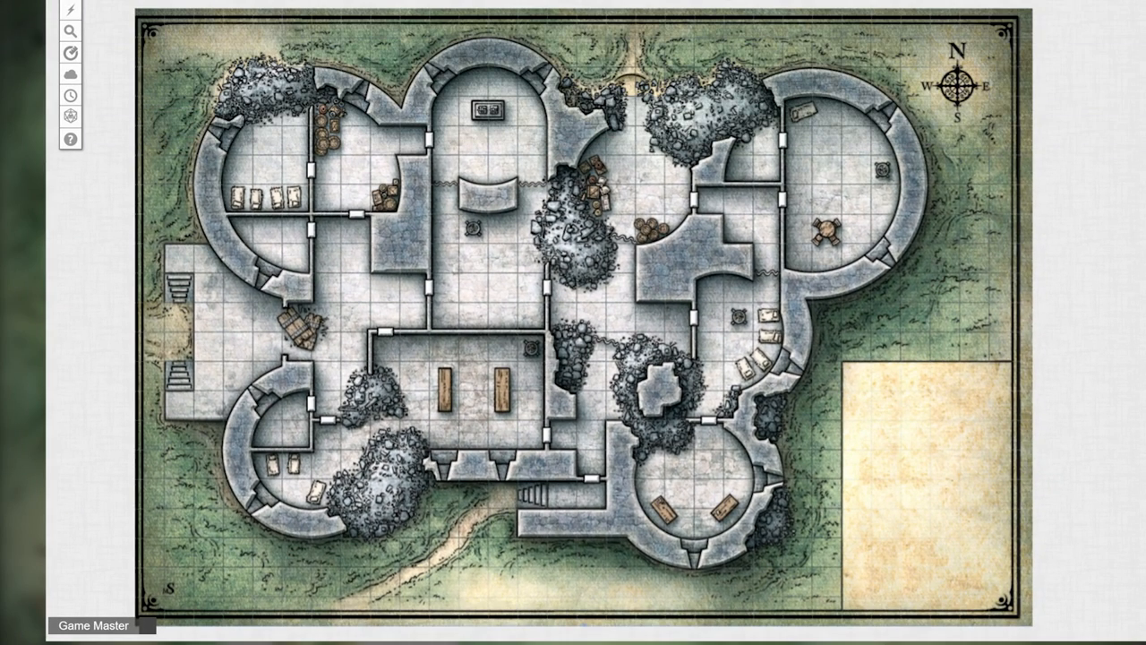